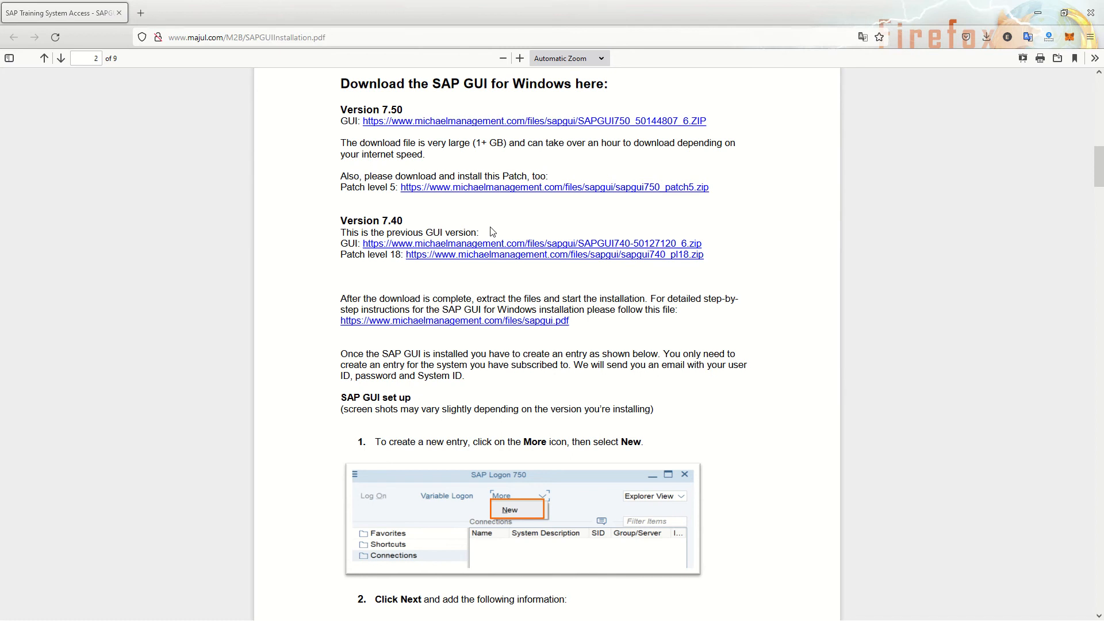
mouse_move(101, 532)
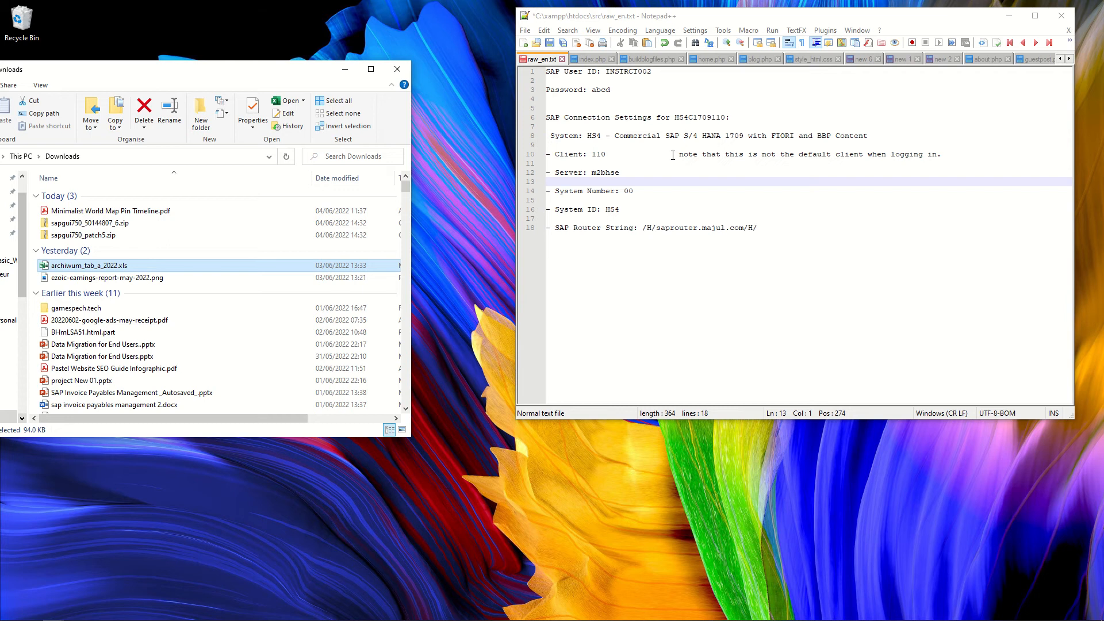
mouse_move(716, 212)
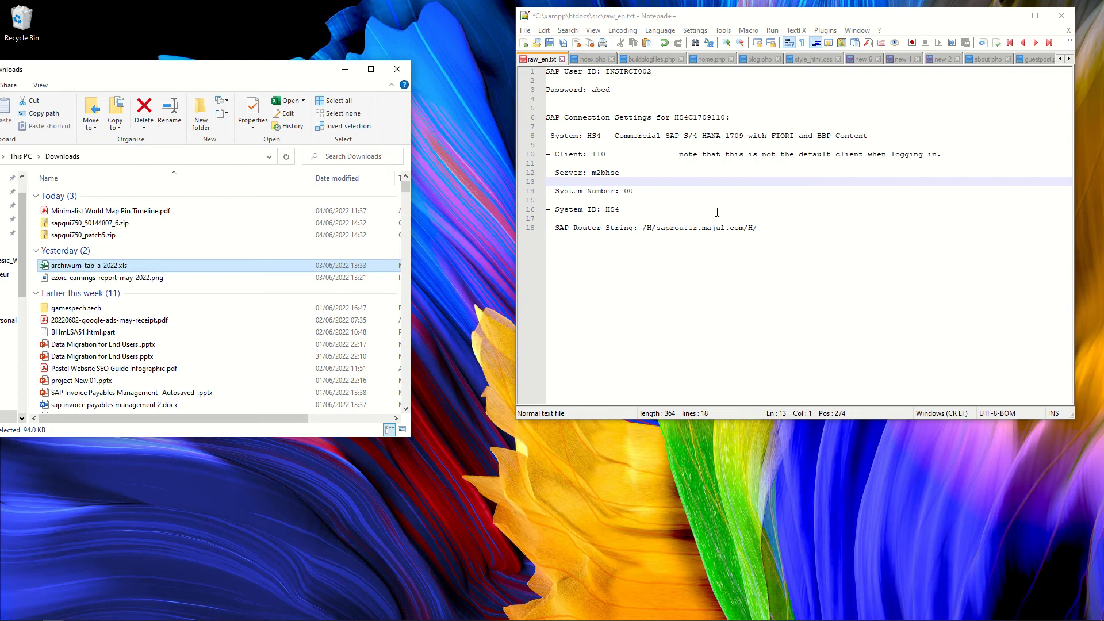
Select the sapgui750_50144807_6.zip archive in the Downloads list
left_click(90, 223)
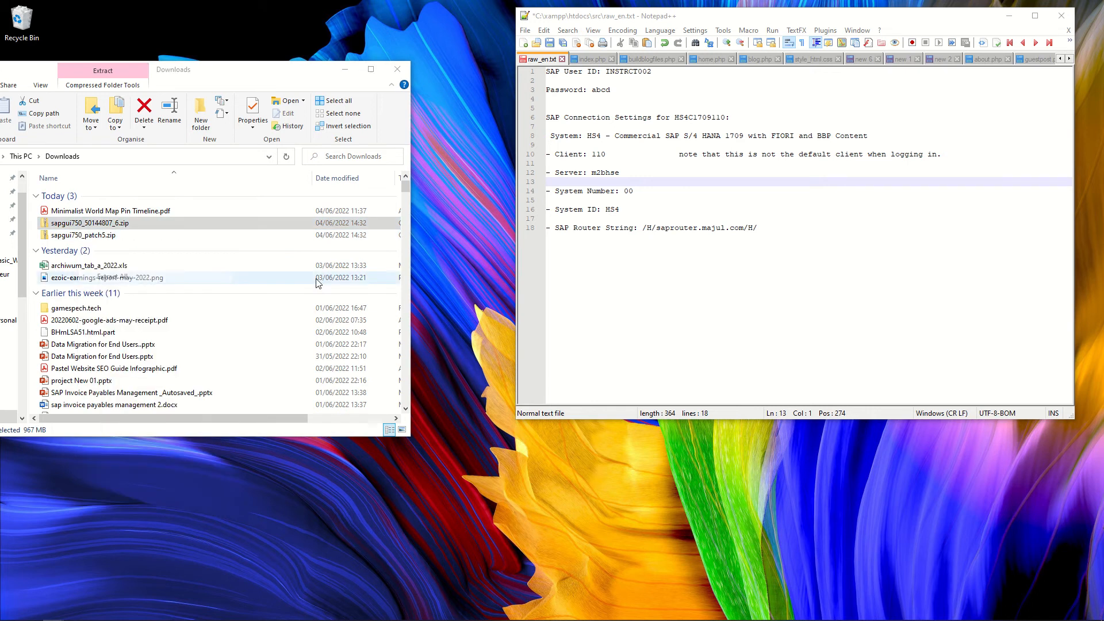
Extract the SAP GUI 7.50 zip into its default folder, then select the patch 5 zip
left_click(102, 70)
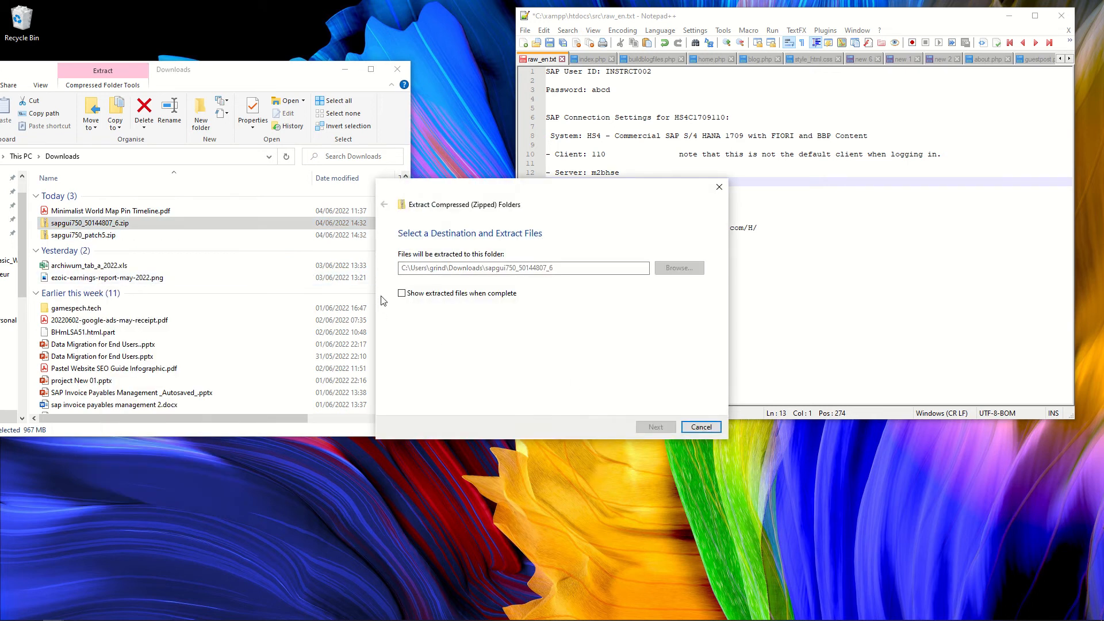
left_click(654, 427)
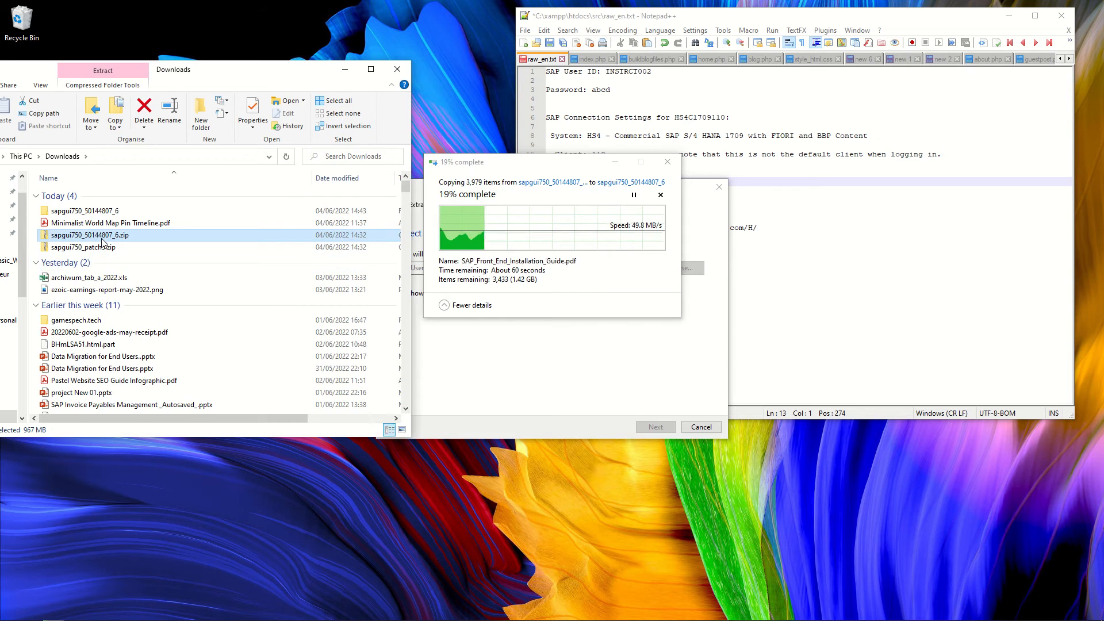
left_click(83, 247)
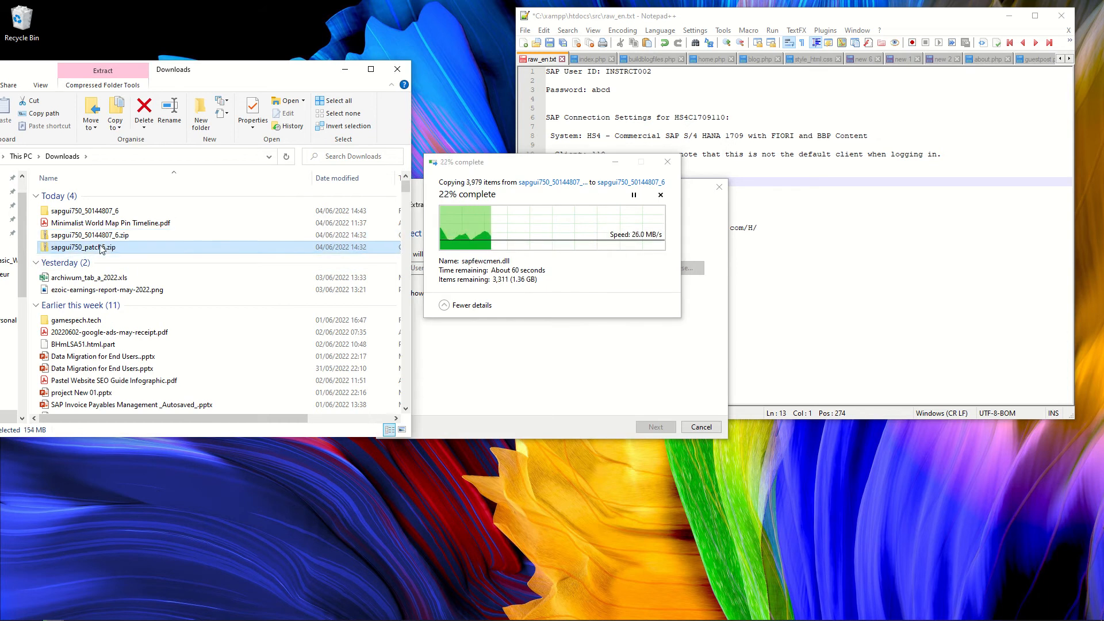
mouse_move(83, 247)
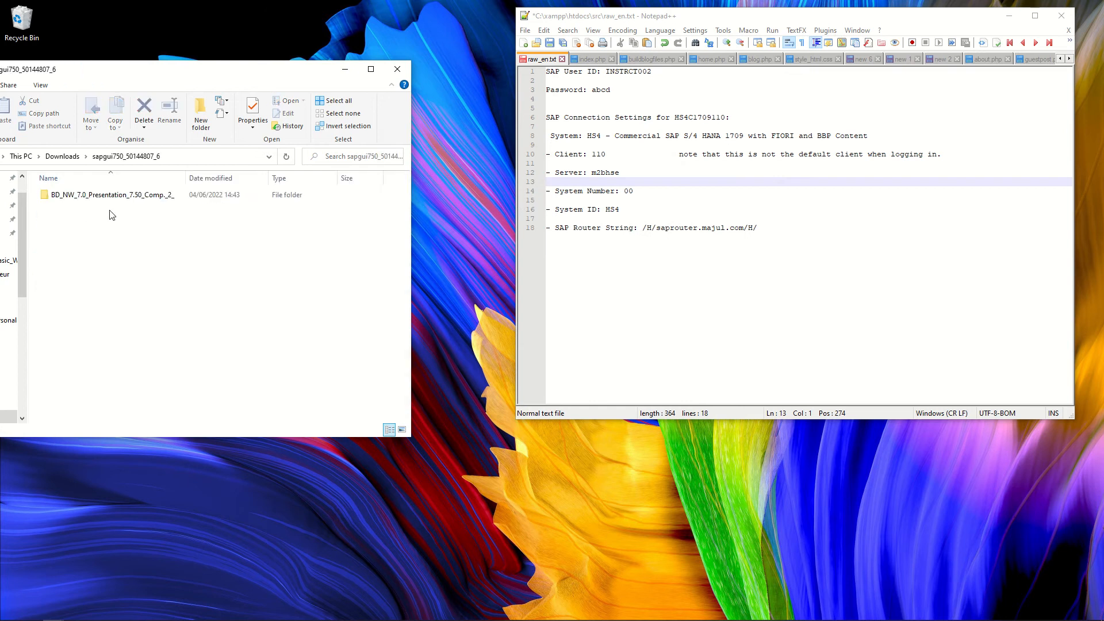
Navigate into the BD_NW presentation folder and its PRES1 subfolder
double_click(111, 195)
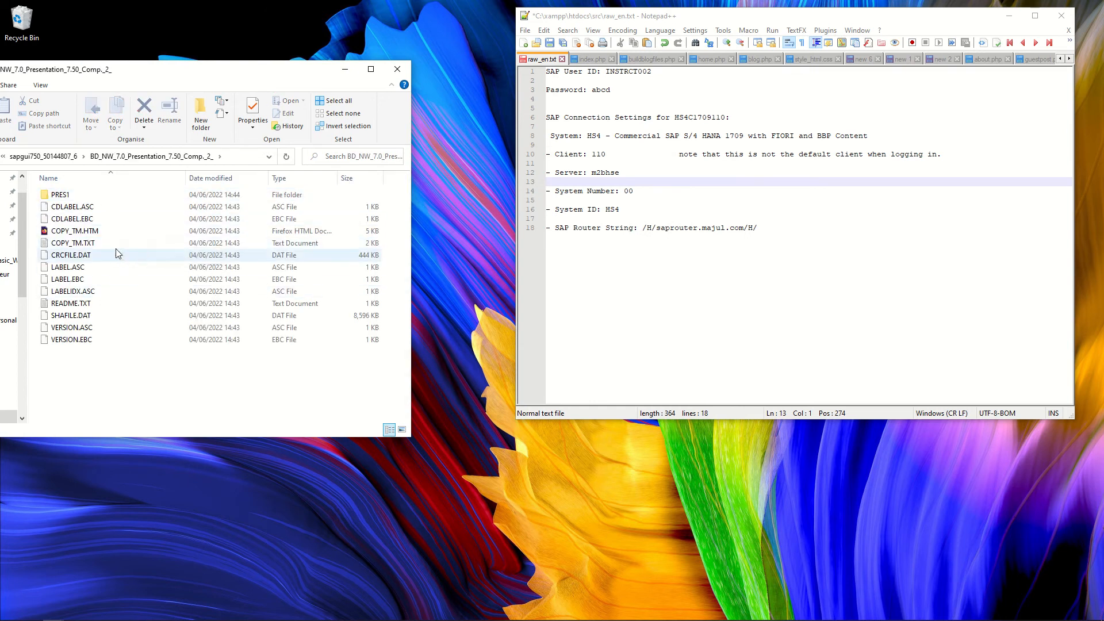
double_click(60, 195)
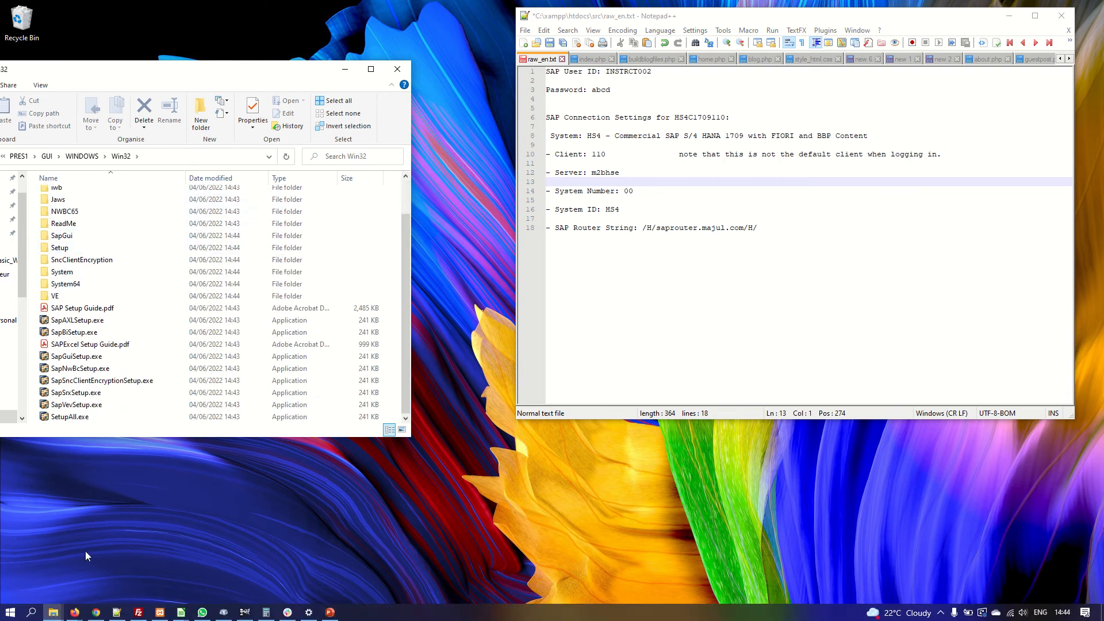
mouse_move(90, 609)
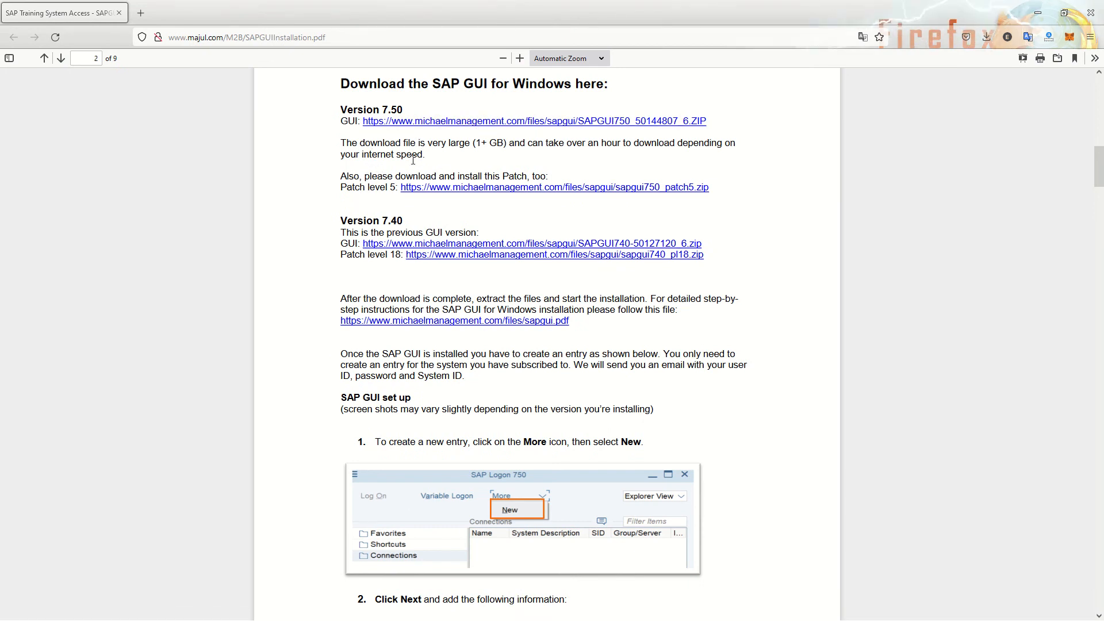
mouse_move(630, 108)
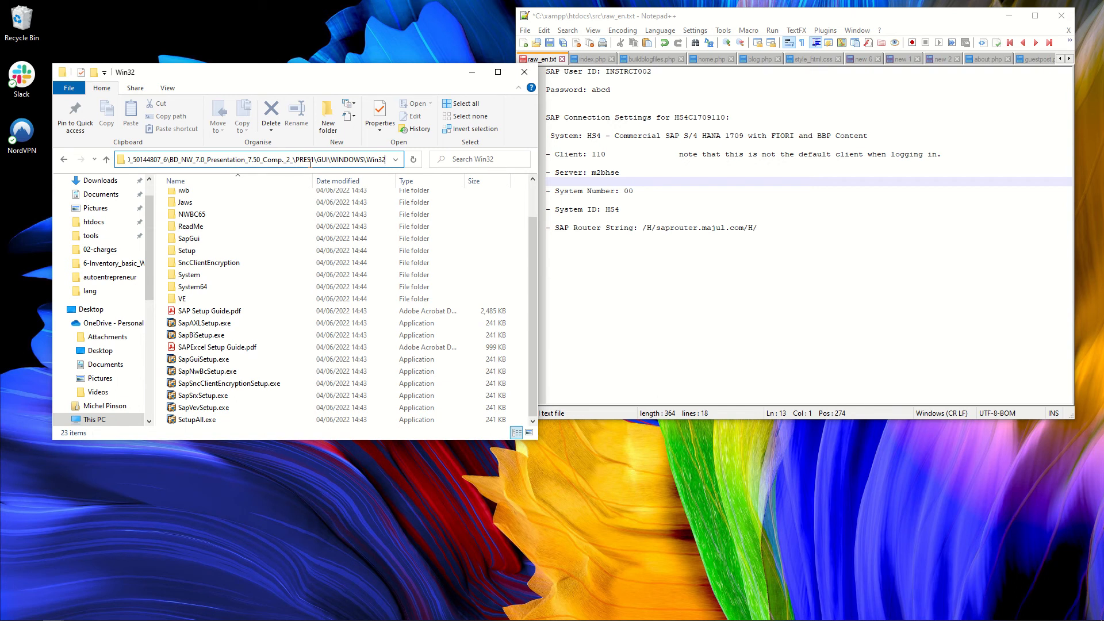
Launch SapGuiSetup.exe to start the SAP Front End Installer
left_click(205, 359)
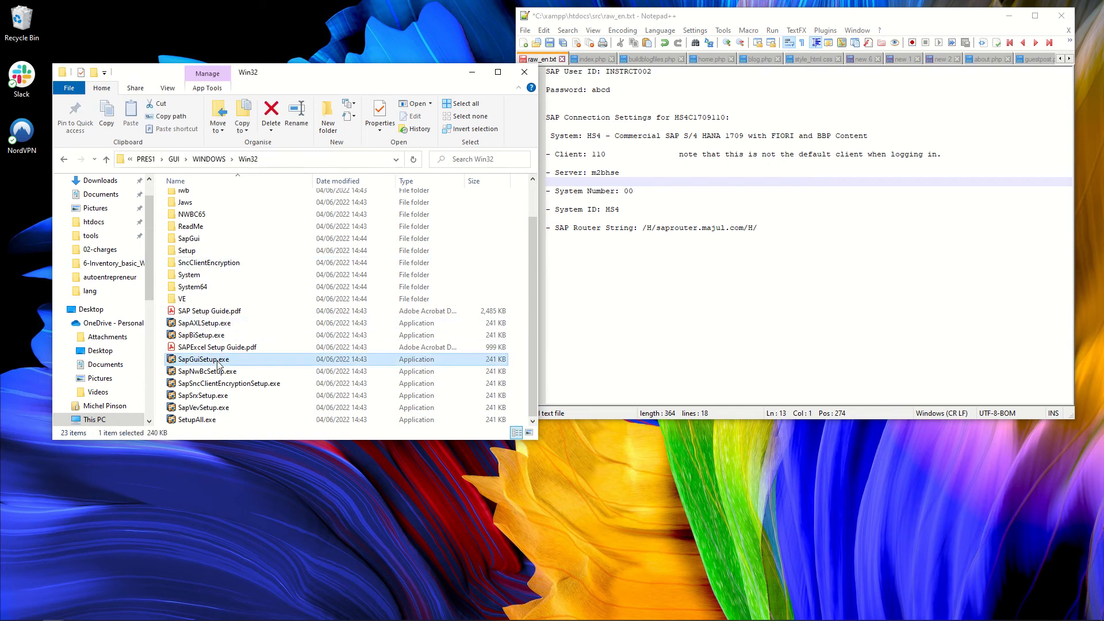
double_click(204, 359)
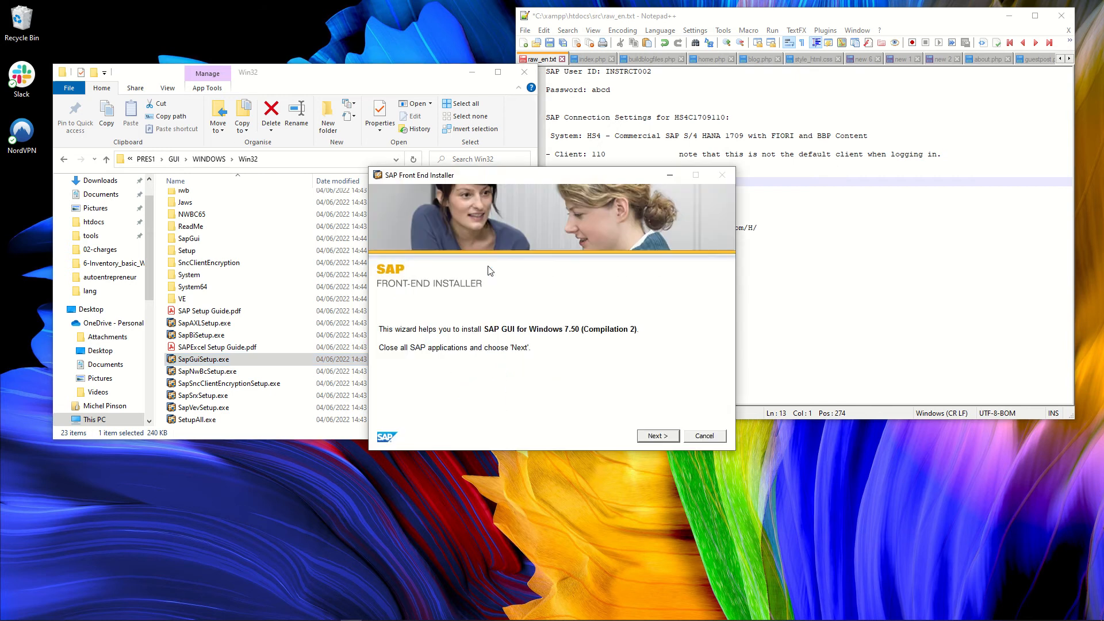
mouse_move(587, 401)
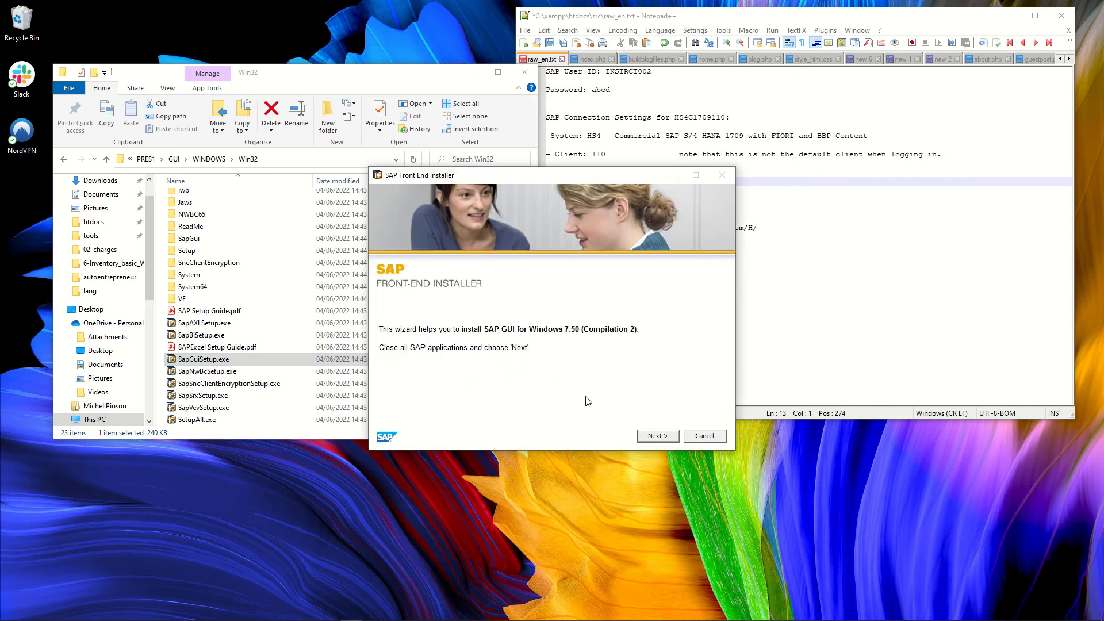
Select SAP GUI for Windows 7.50 and the KW Add-On for installation
left_click(656, 434)
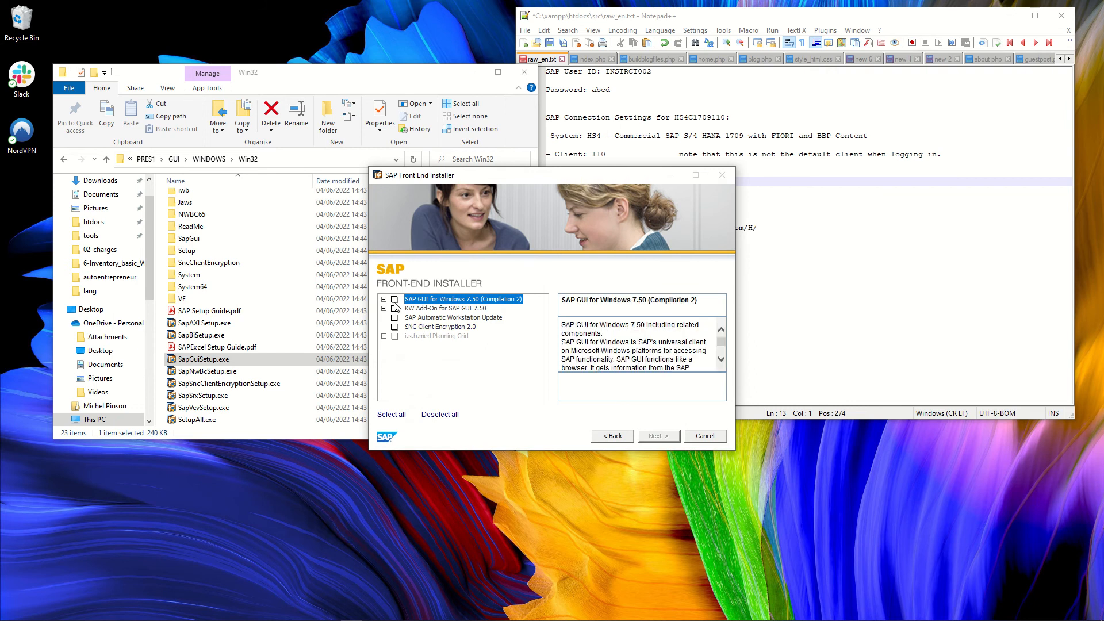
left_click(394, 298)
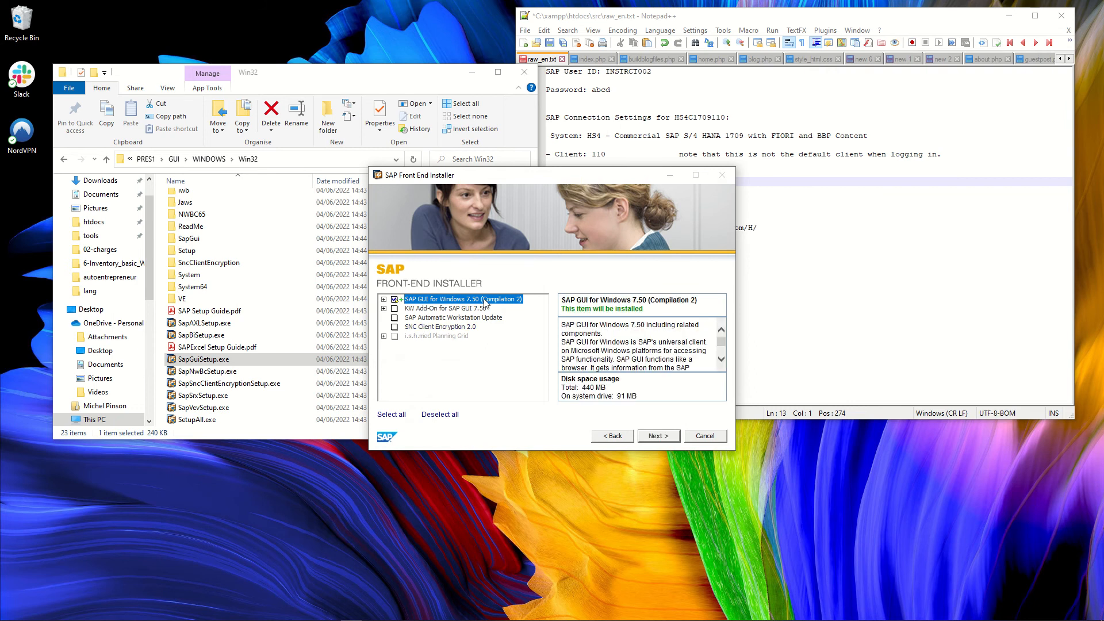
left_click(454, 308)
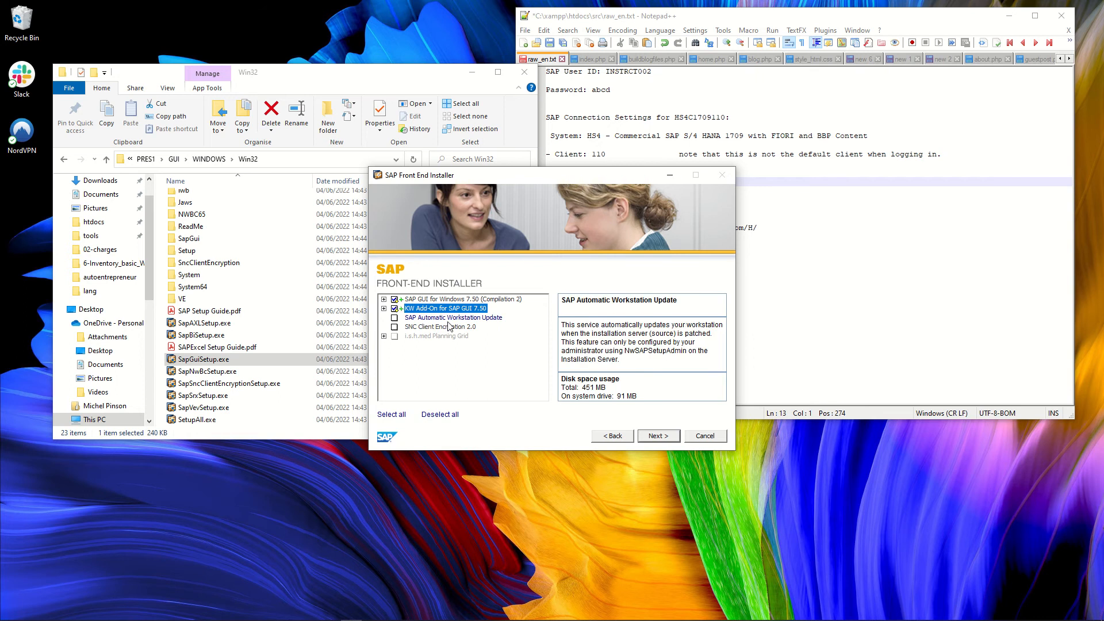
Review the Workstation Update, Planning Grid and SNC Encryption components, then confirm the selection
left_click(453, 317)
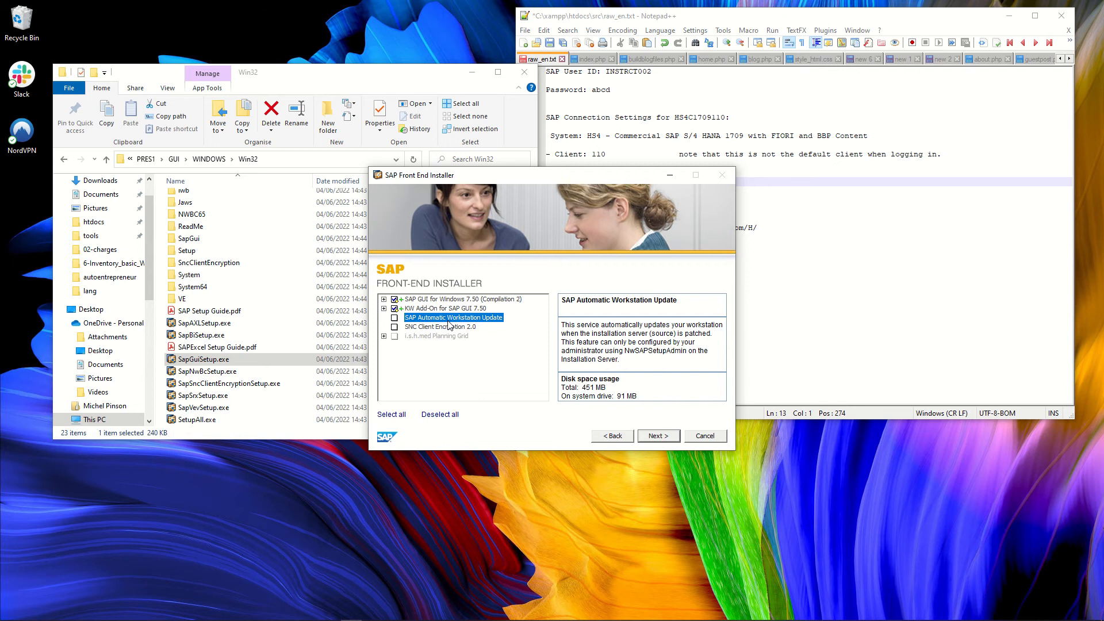
left_click(437, 335)
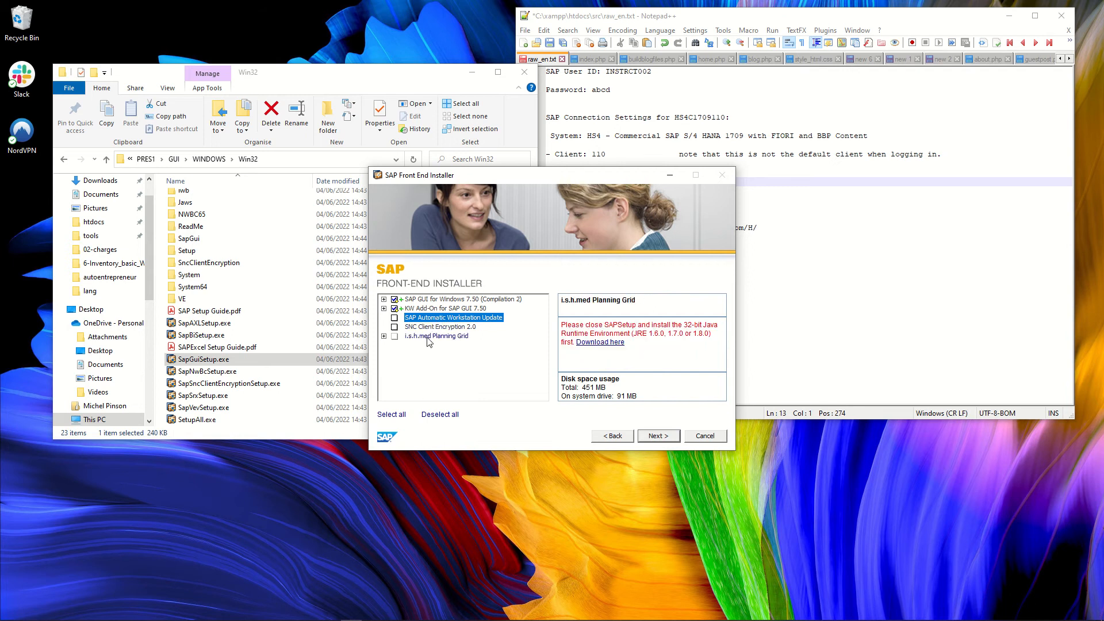
left_click(440, 326)
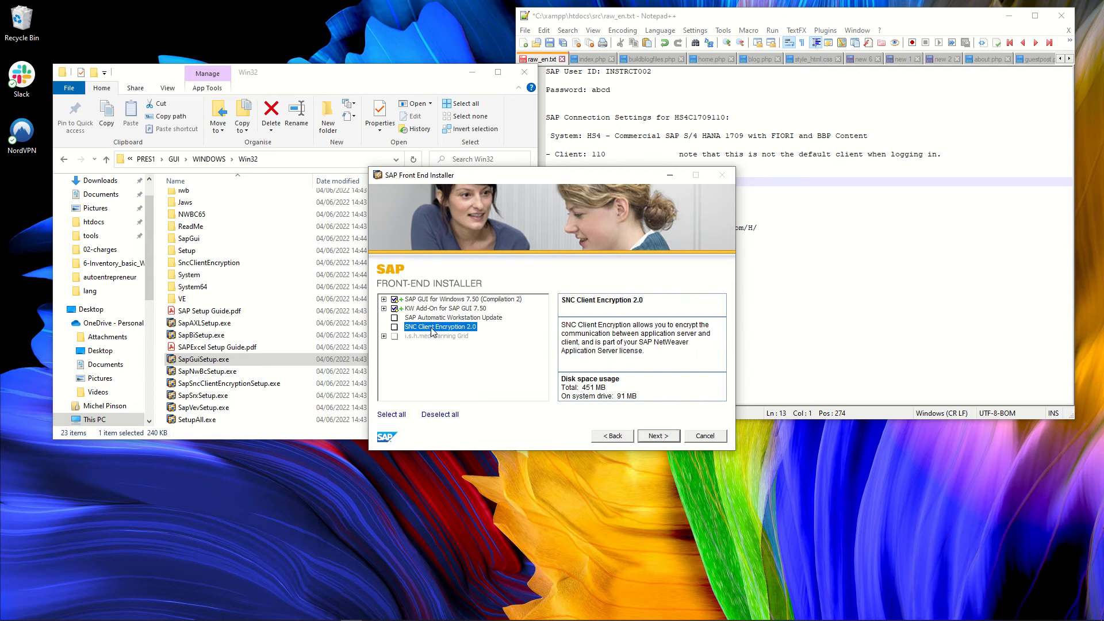
left_click(437, 336)
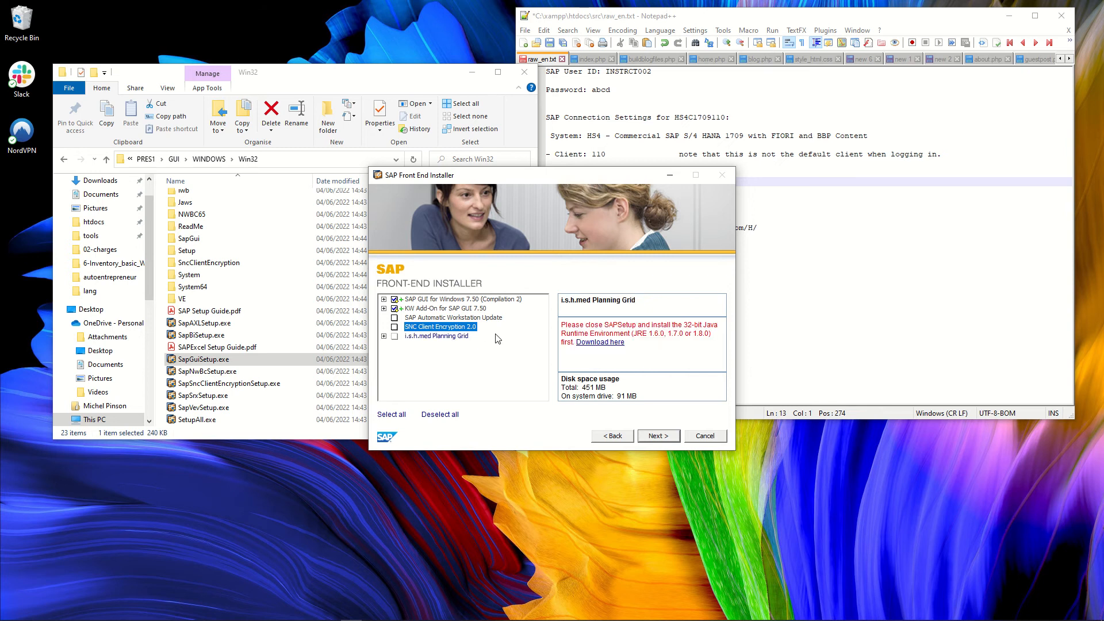
left_click(440, 325)
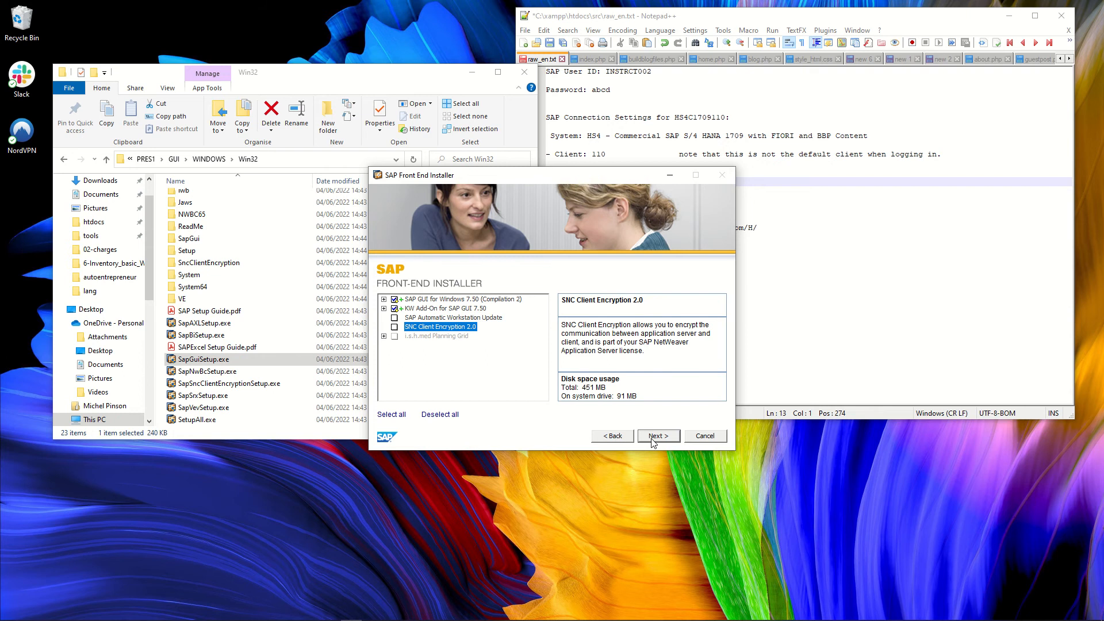
left_click(656, 434)
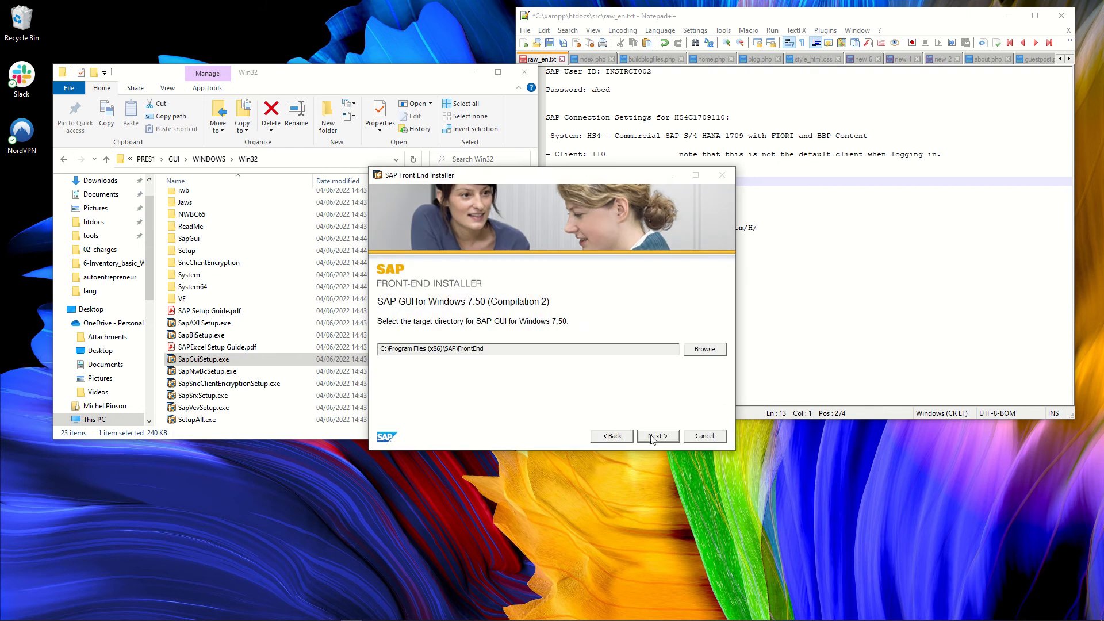
Accept the default target directory and let the installation run
left_click(656, 434)
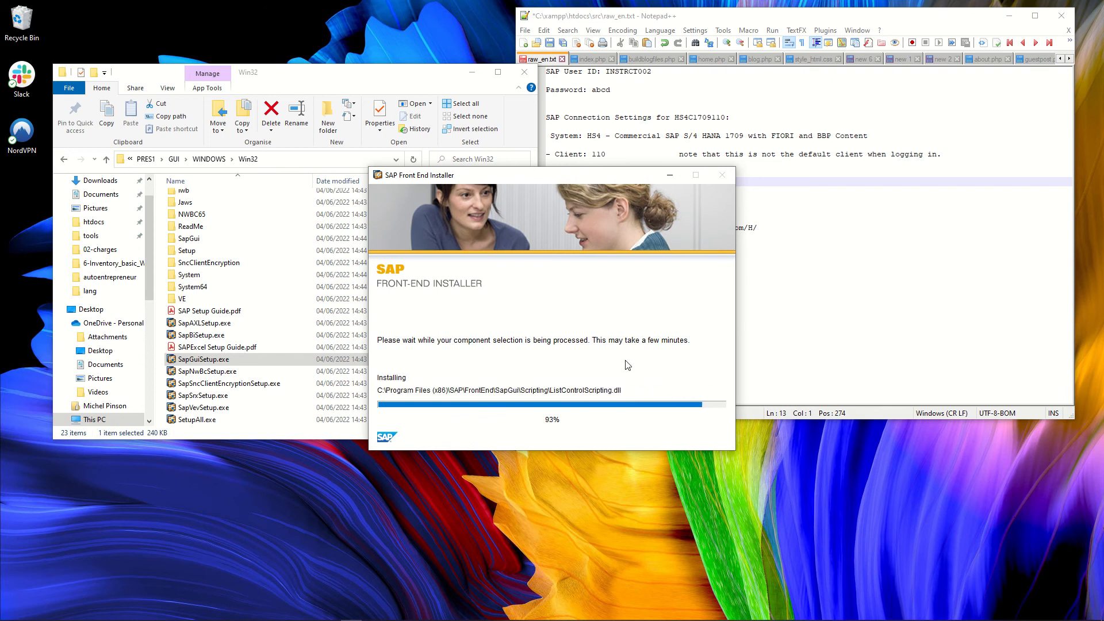
mouse_move(632, 321)
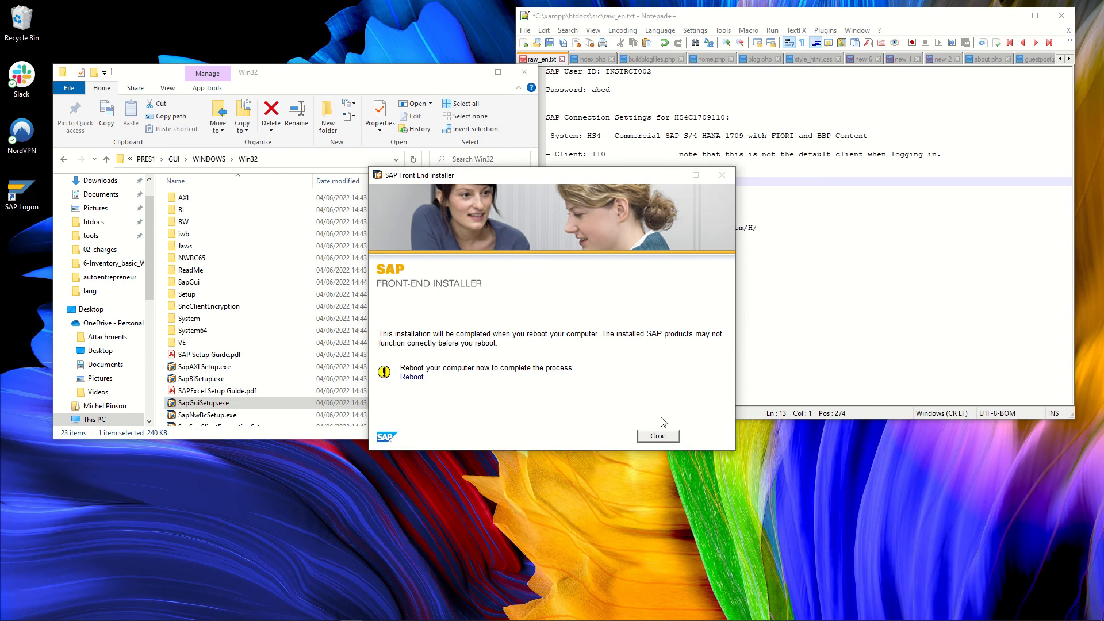
mouse_move(631, 396)
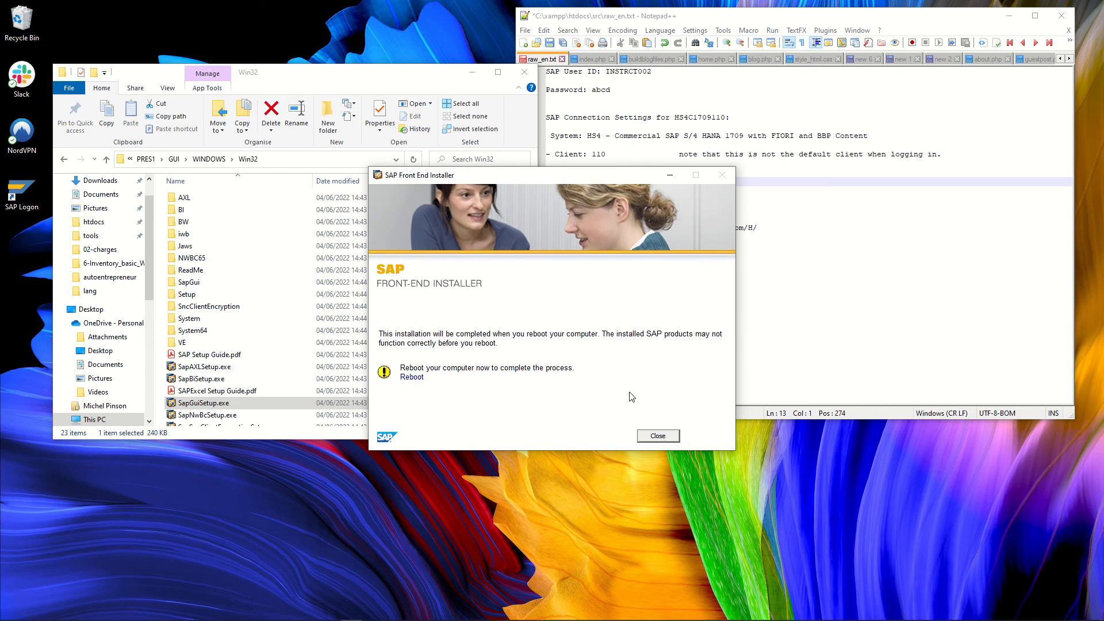
mouse_move(626, 398)
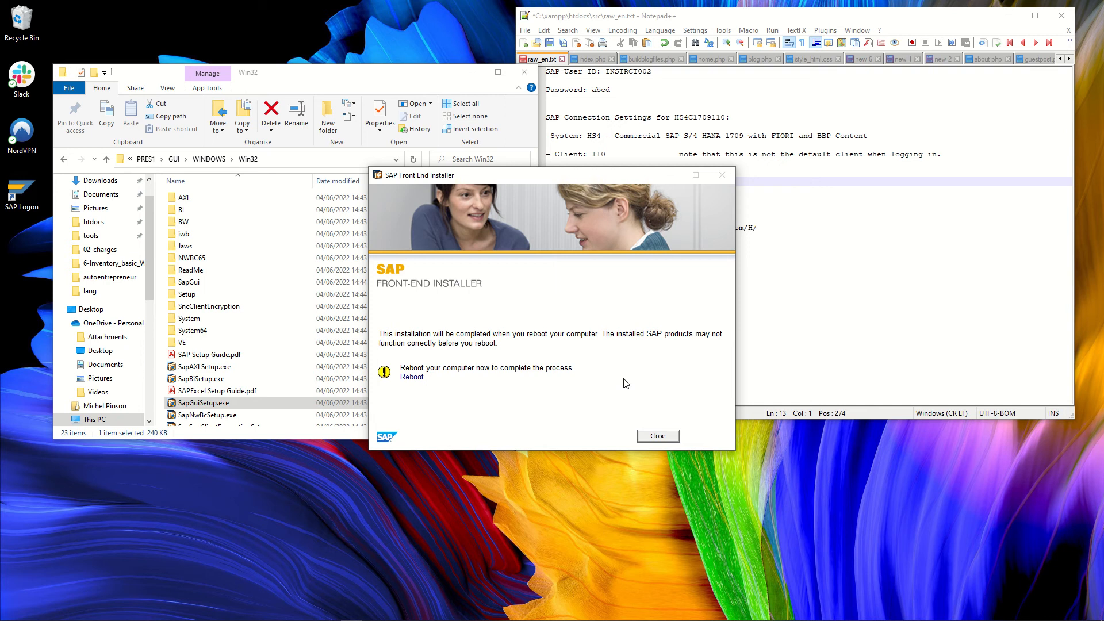
mouse_move(615, 361)
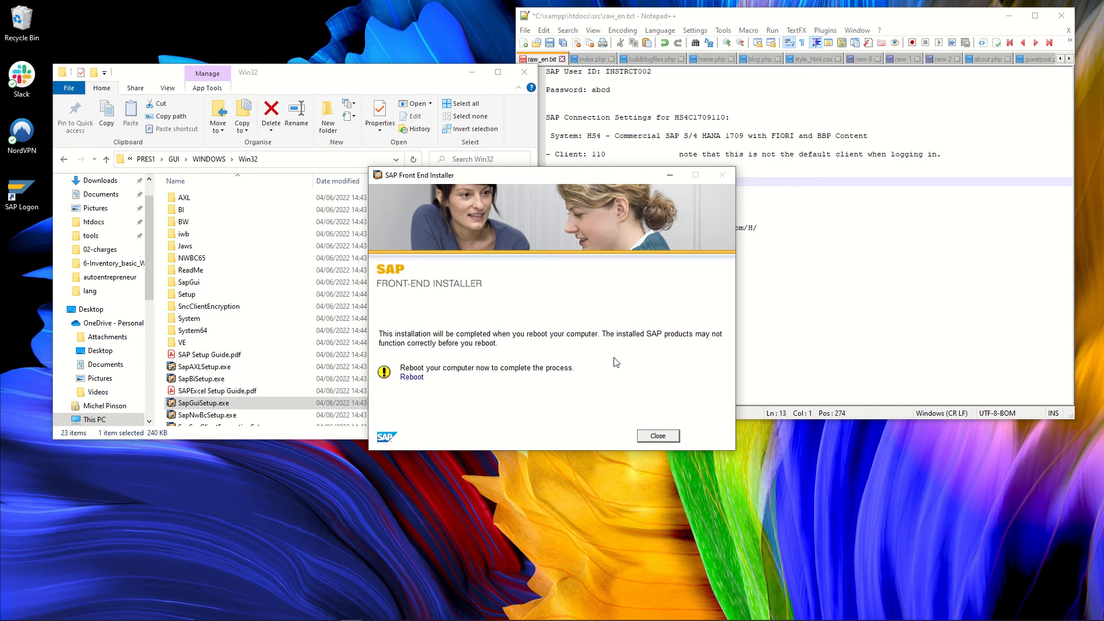
mouse_move(657, 446)
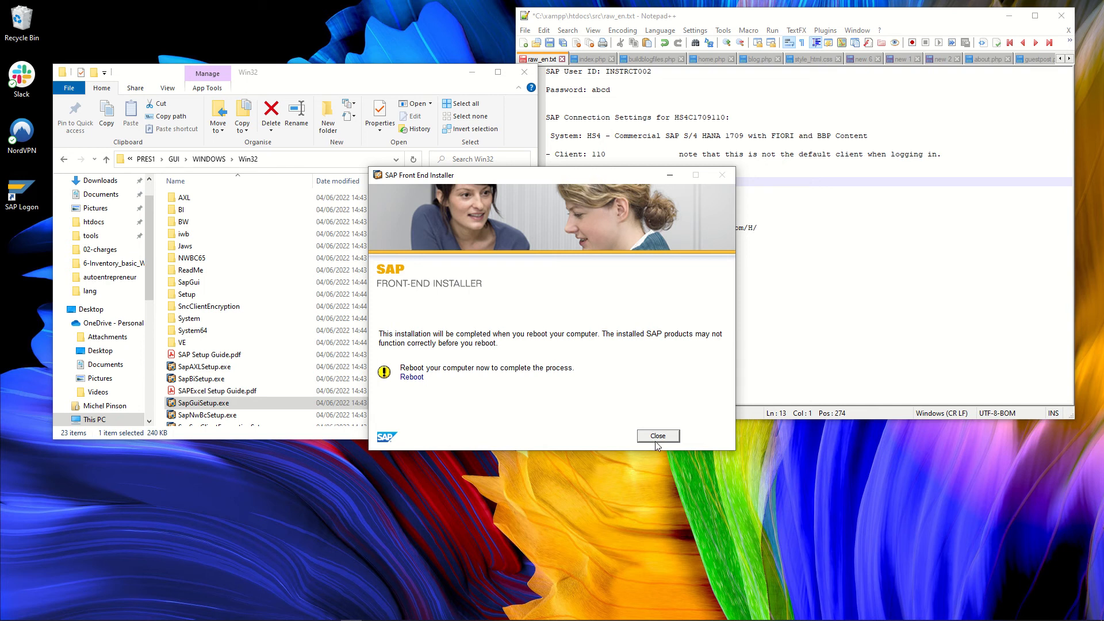
Close the finished installer and extract sapgui750_patch5.zip into its default folder
left_click(656, 434)
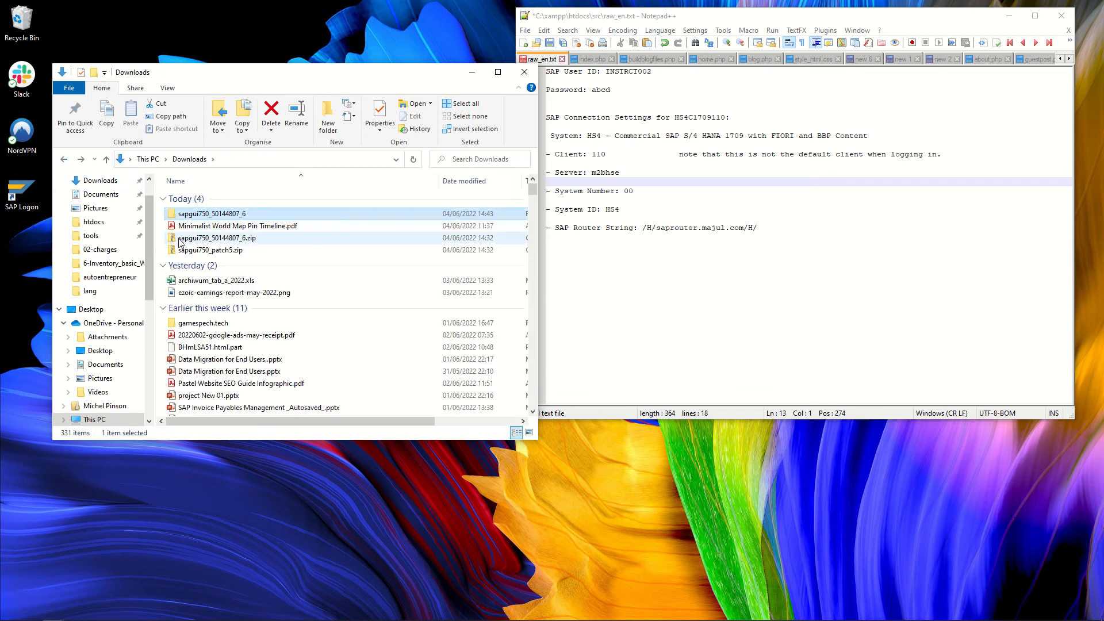
right_click(210, 250)
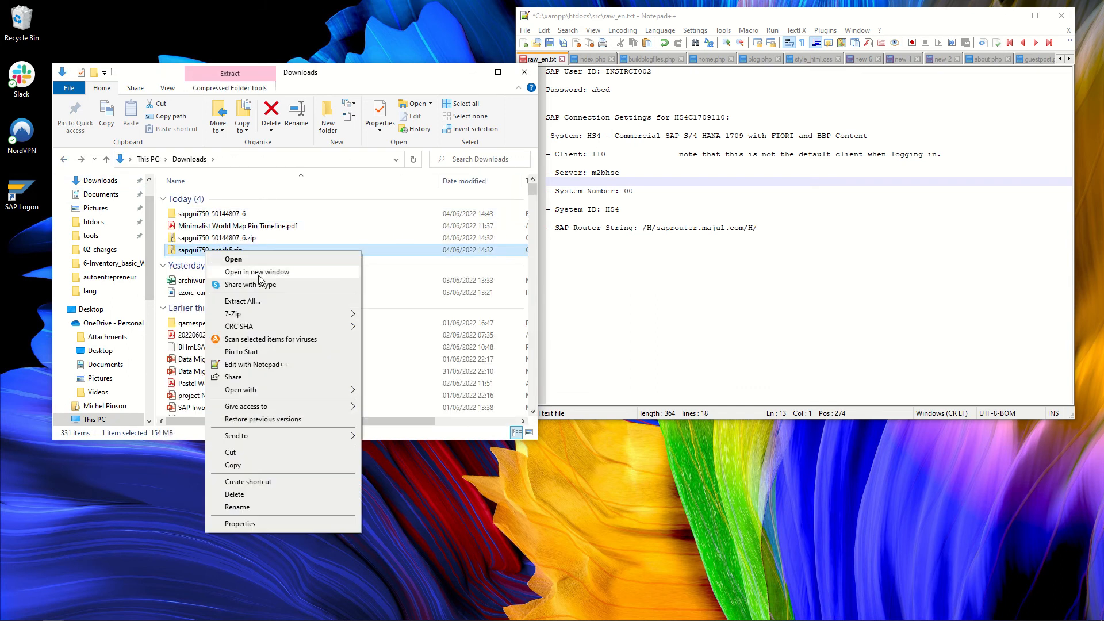
left_click(243, 300)
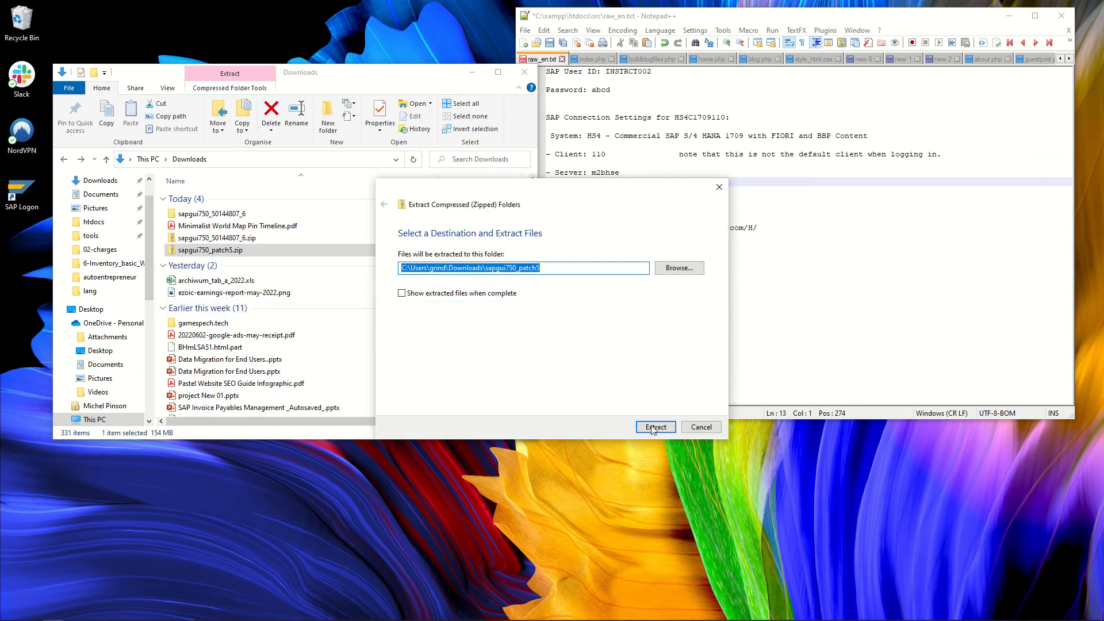
left_click(654, 427)
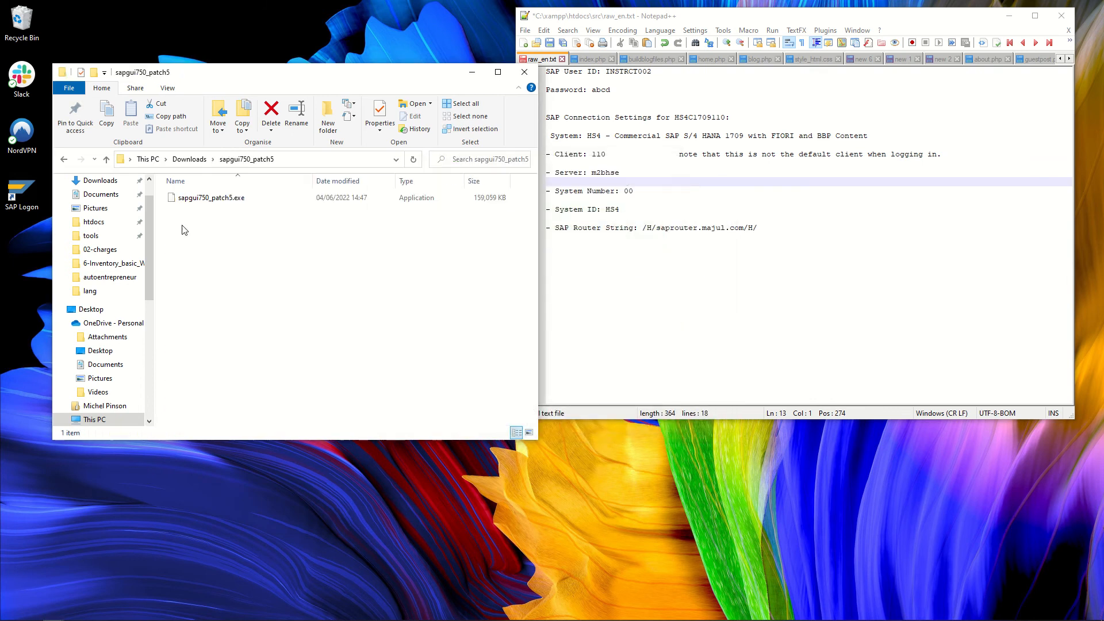
Run sapgui750_patch5.exe and start deploying the Patchlevel 5 patch
left_click(212, 196)
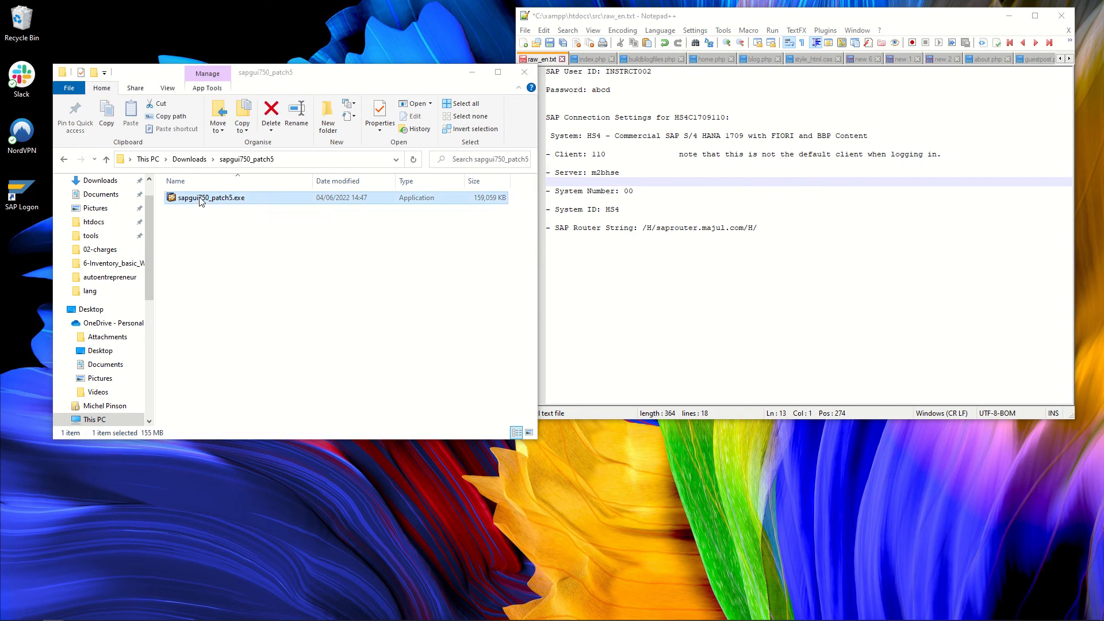
double_click(209, 197)
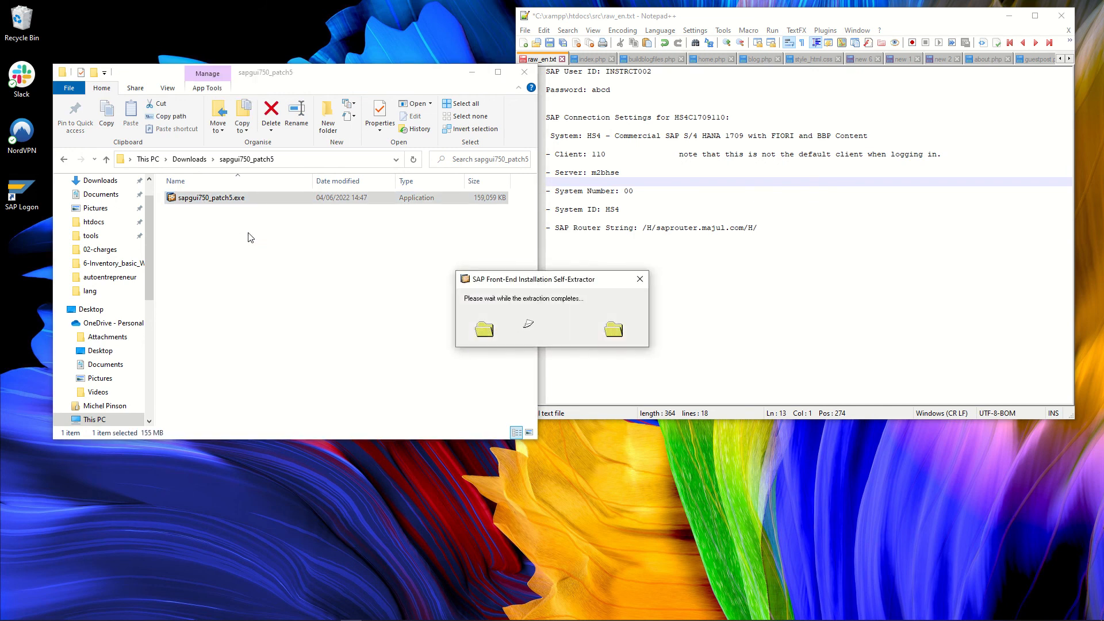
mouse_move(441, 294)
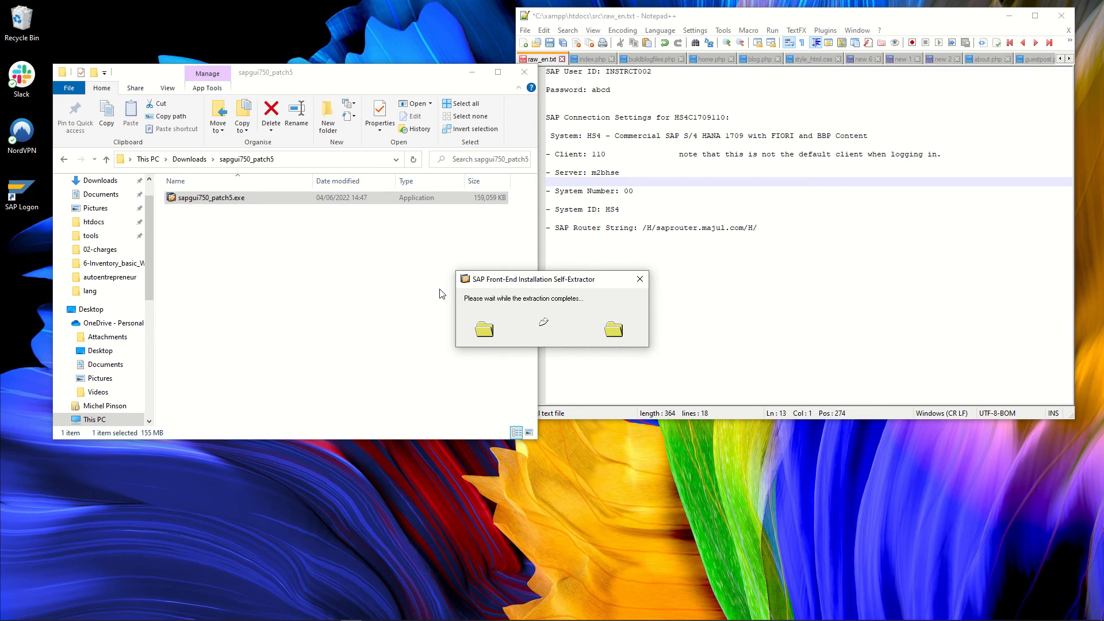
mouse_move(446, 290)
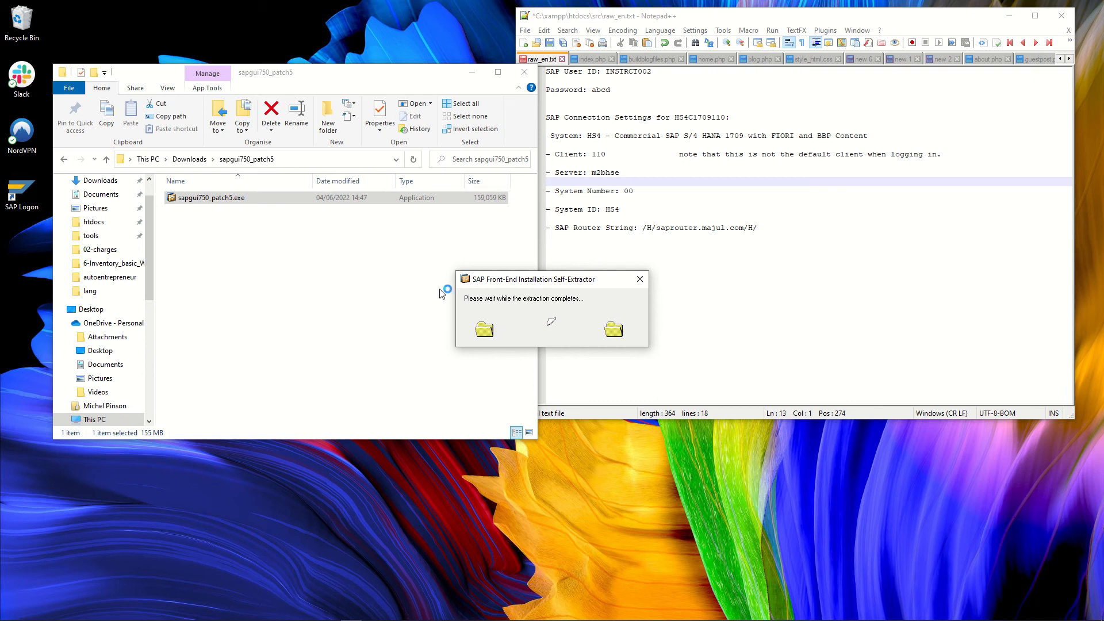
mouse_move(487, 385)
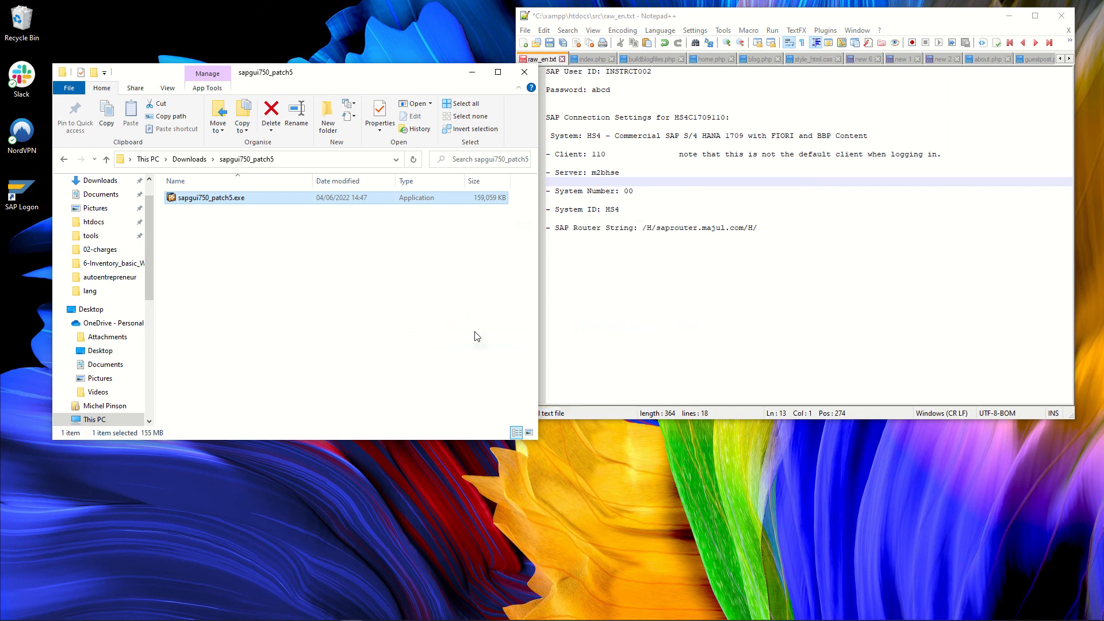
double_click(211, 197)
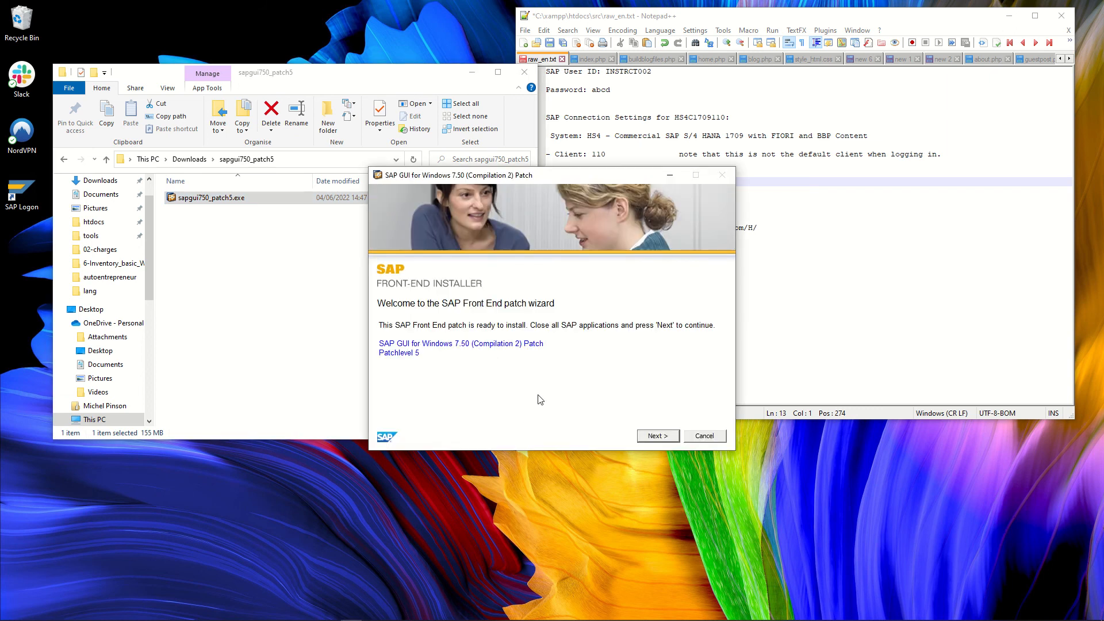
left_click(656, 434)
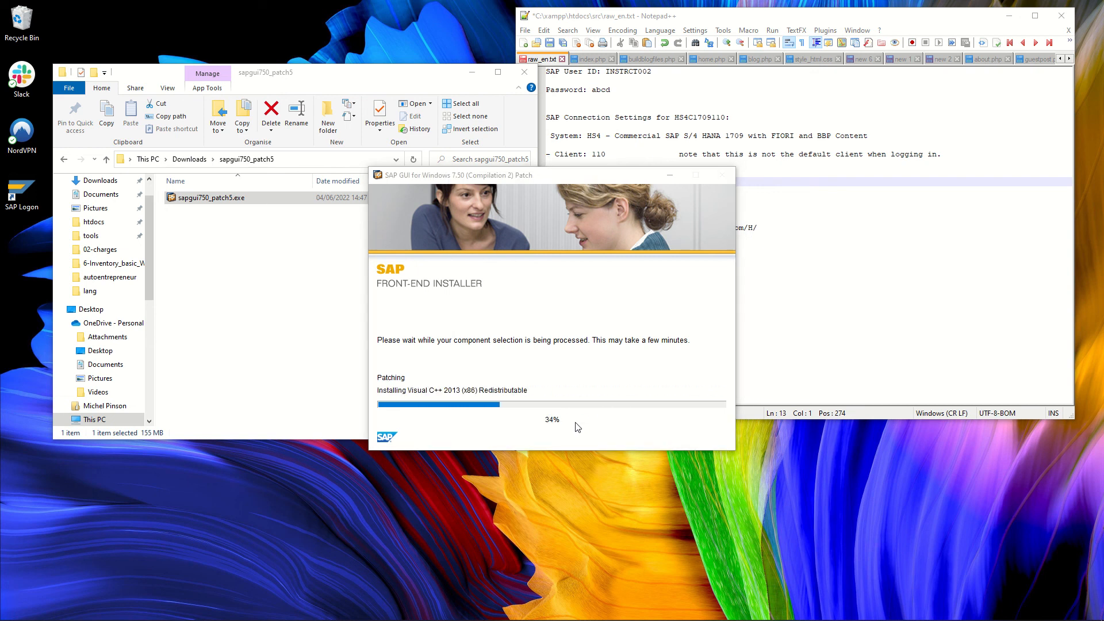
mouse_move(569, 441)
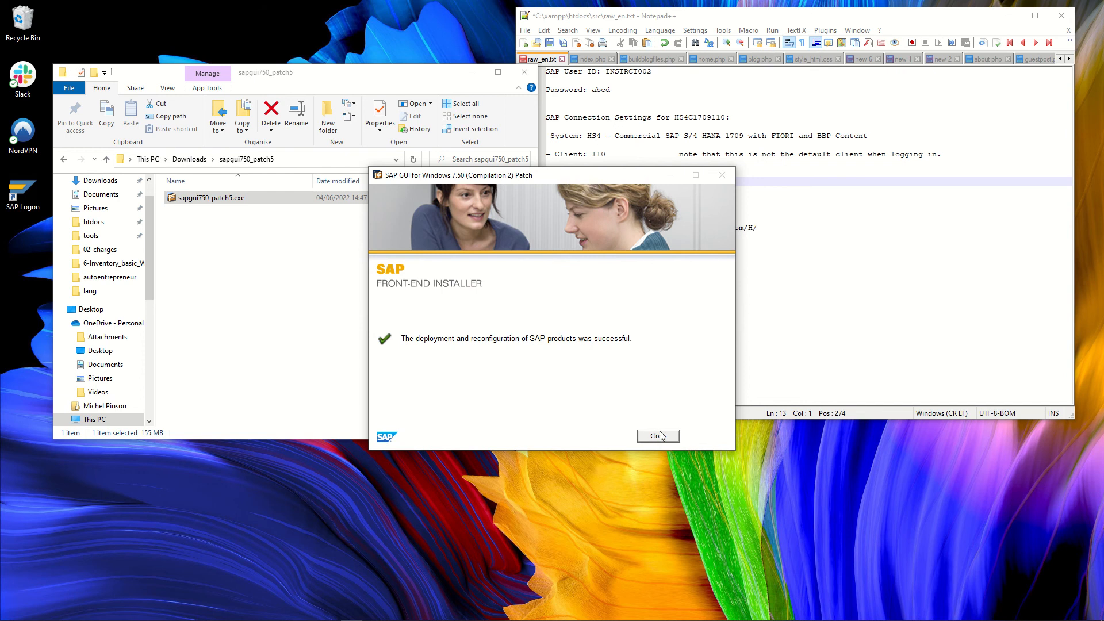
mouse_move(662, 436)
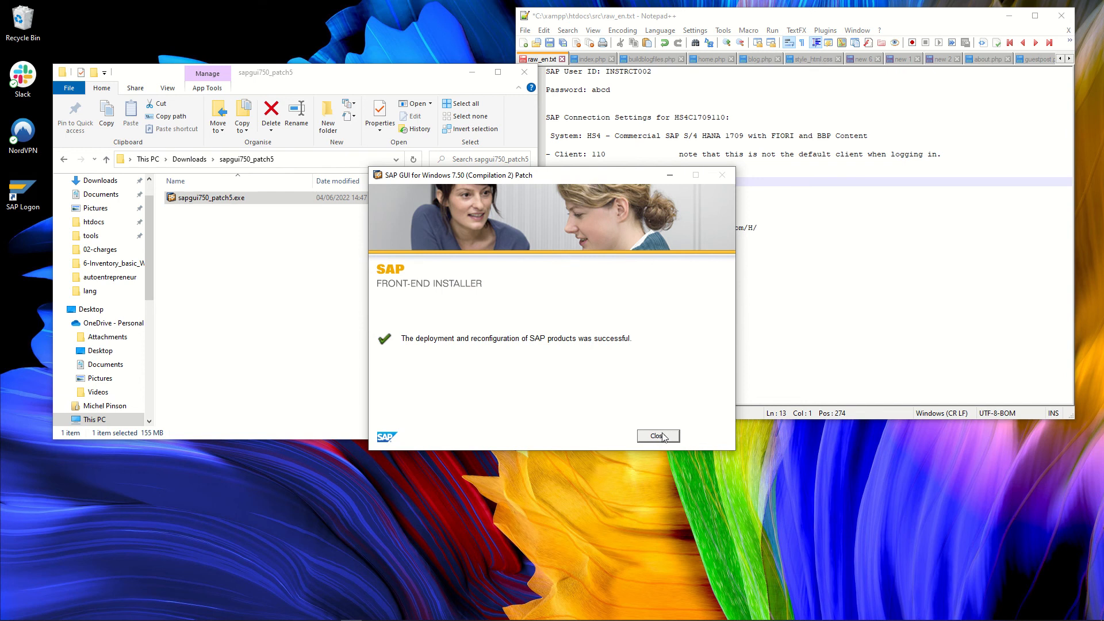
Close the patch wizard and launch SAP Logon 750 from the desktop shortcut
left_click(655, 435)
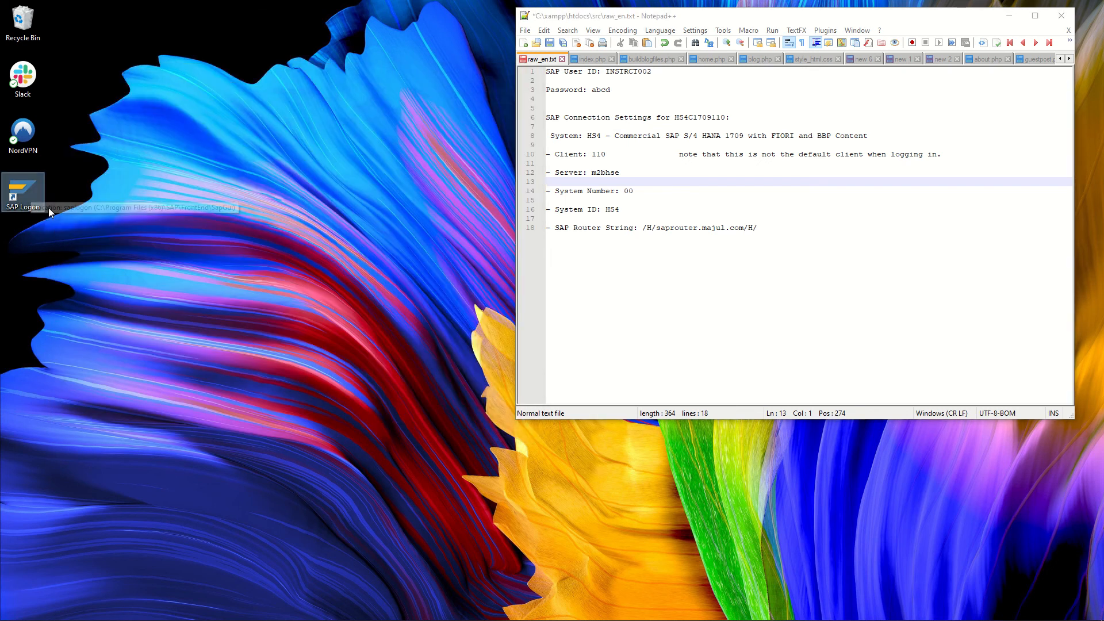
mouse_move(28, 194)
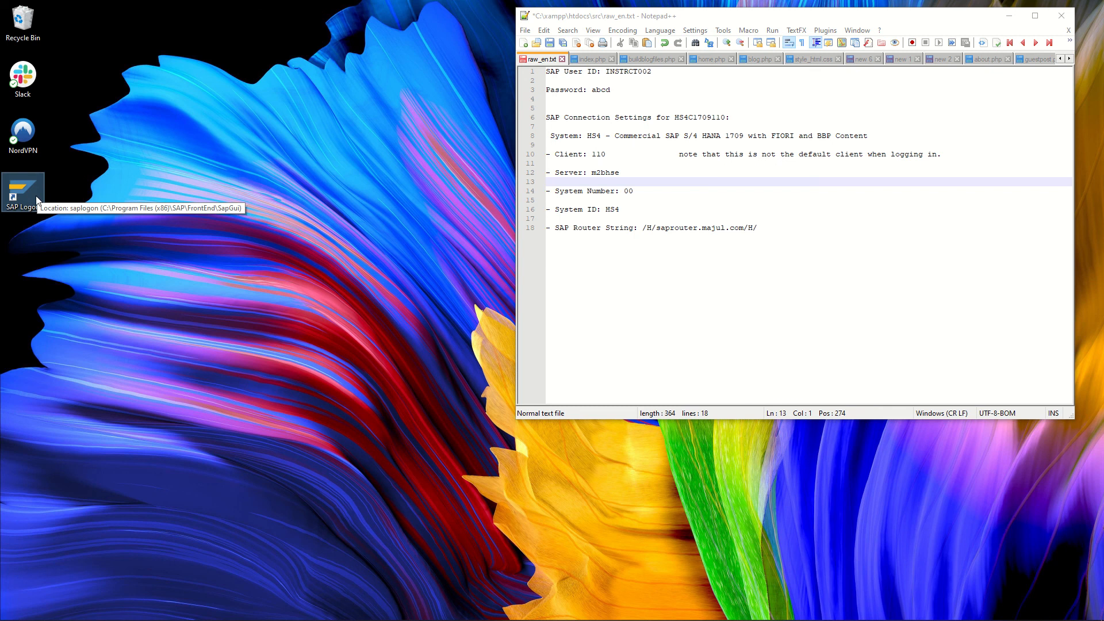
double_click(23, 190)
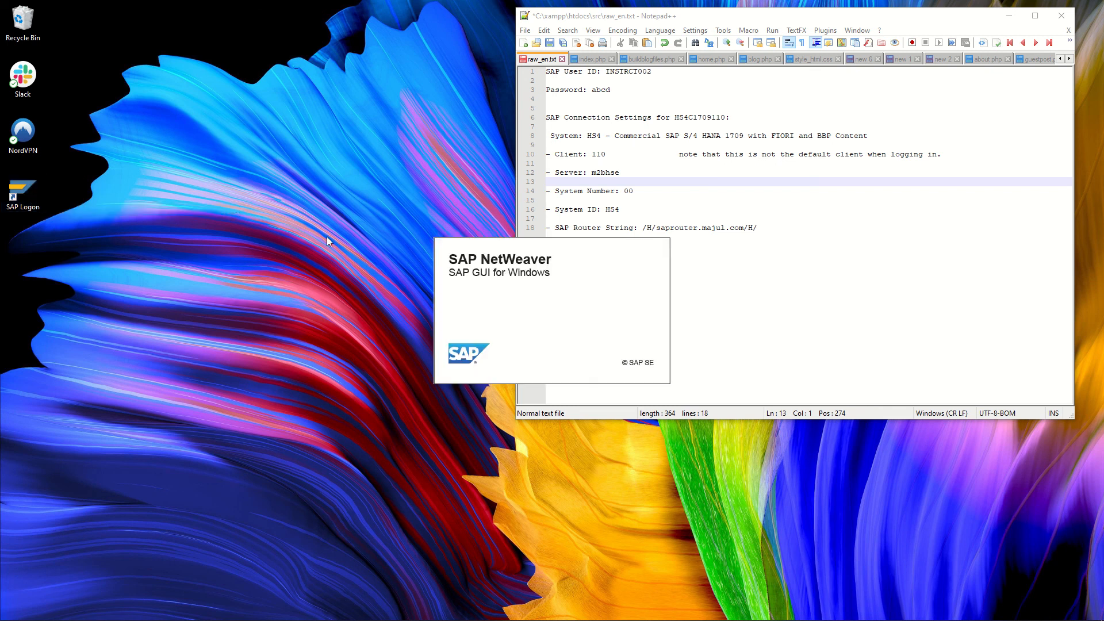
mouse_move(429, 301)
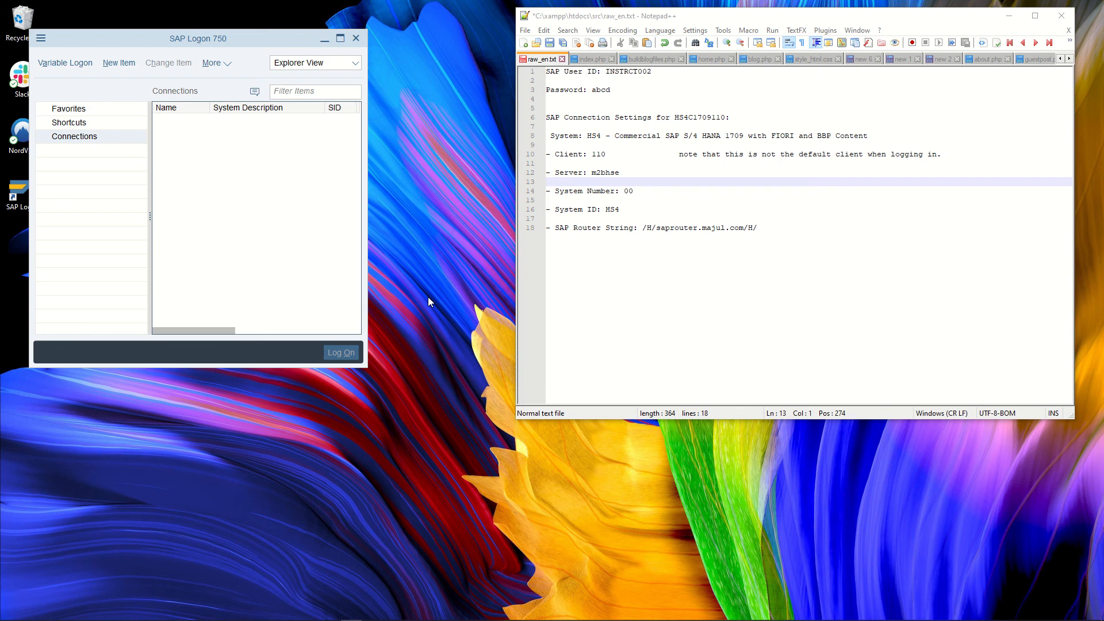
mouse_move(212, 133)
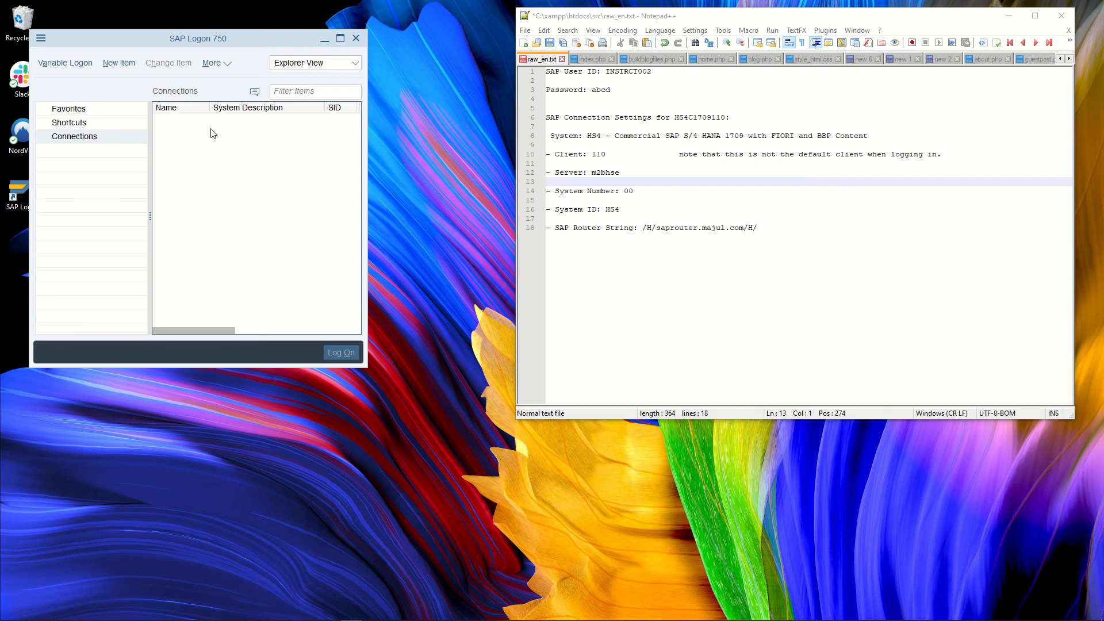
mouse_move(200, 158)
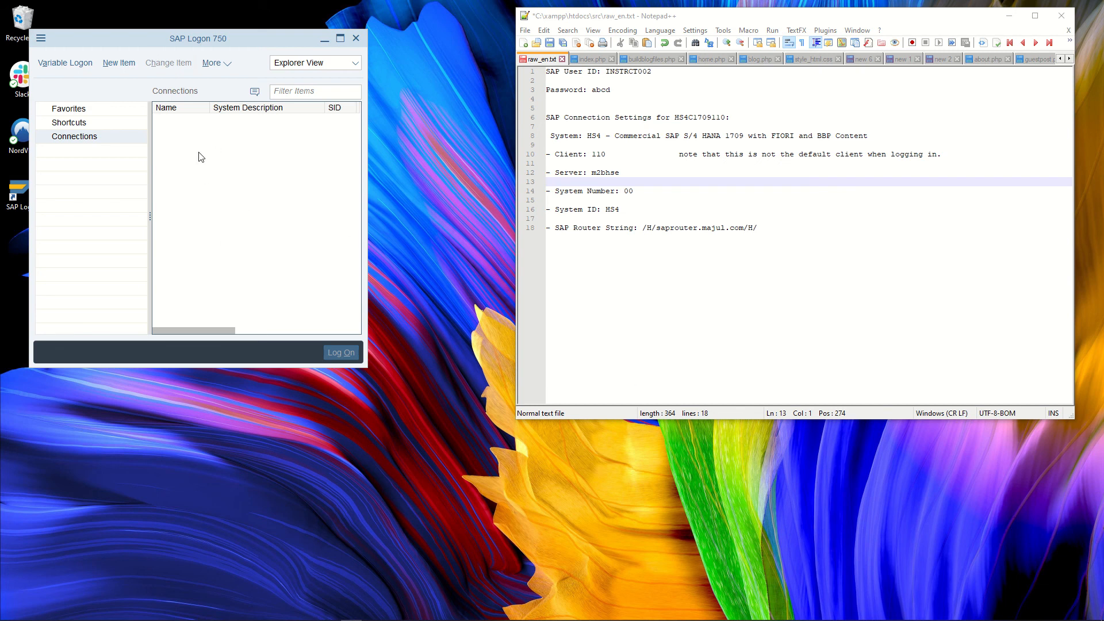
Create a new system entry as a Custom Application Server and continue to its parameters
right_click(200, 157)
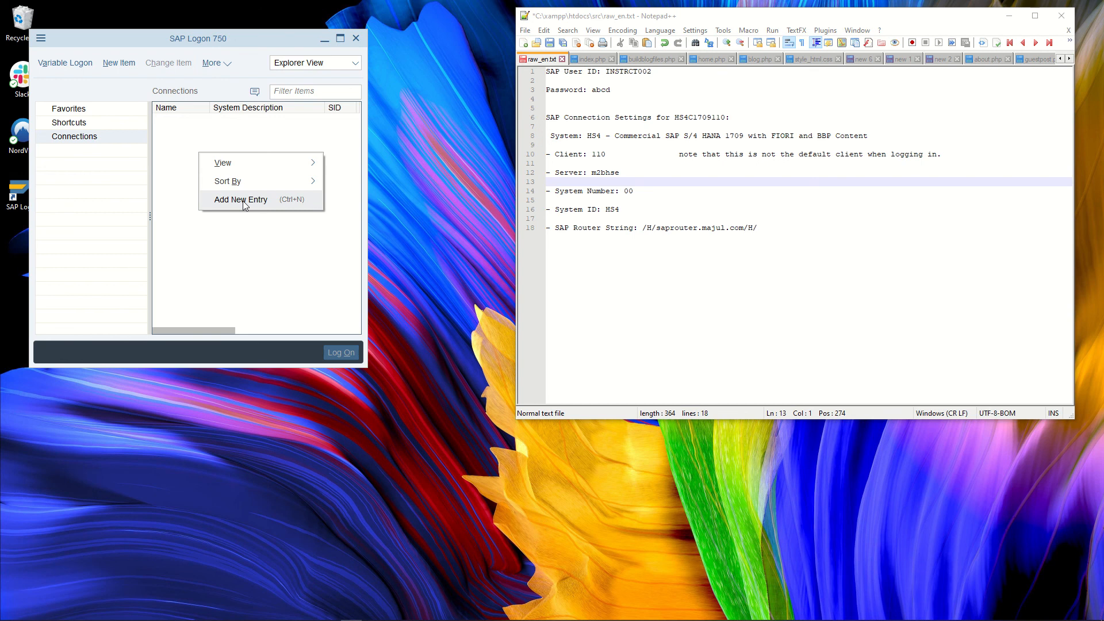
left_click(241, 199)
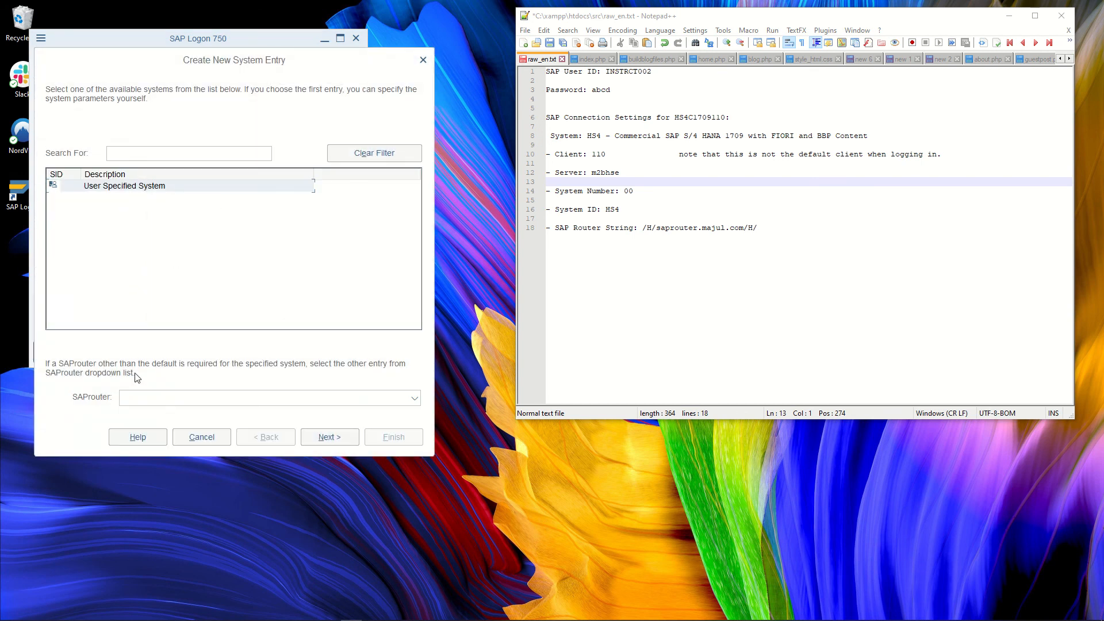
mouse_move(236, 434)
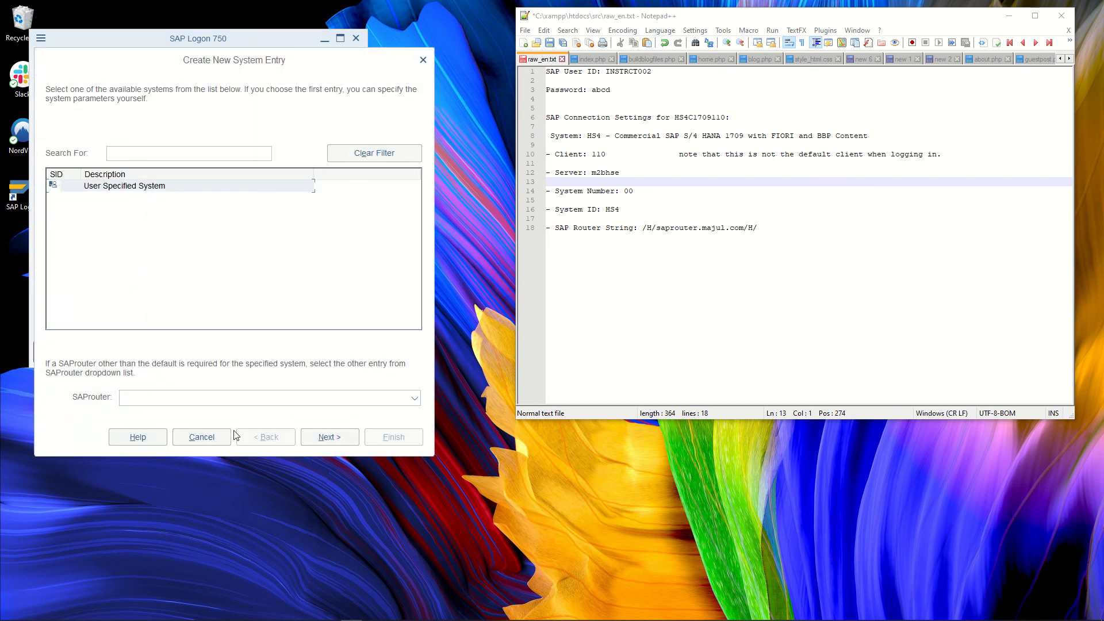
left_click(329, 437)
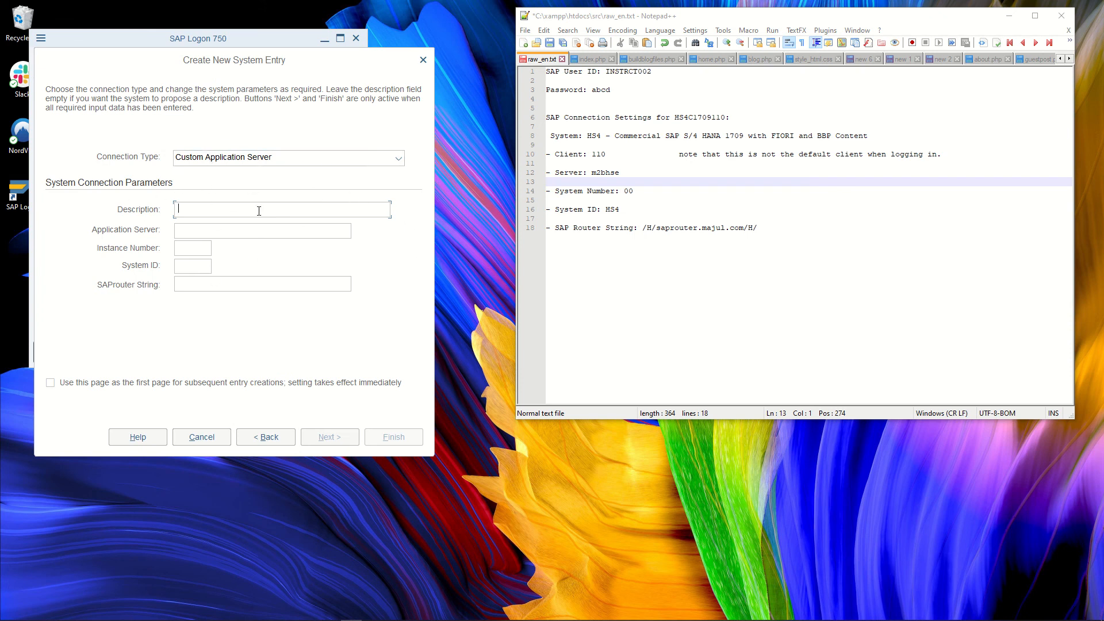
Enter description MMC Server, router /H/saprouter.majul.com, system ID HS4, instance 00, server m2bhse
type("MMC")
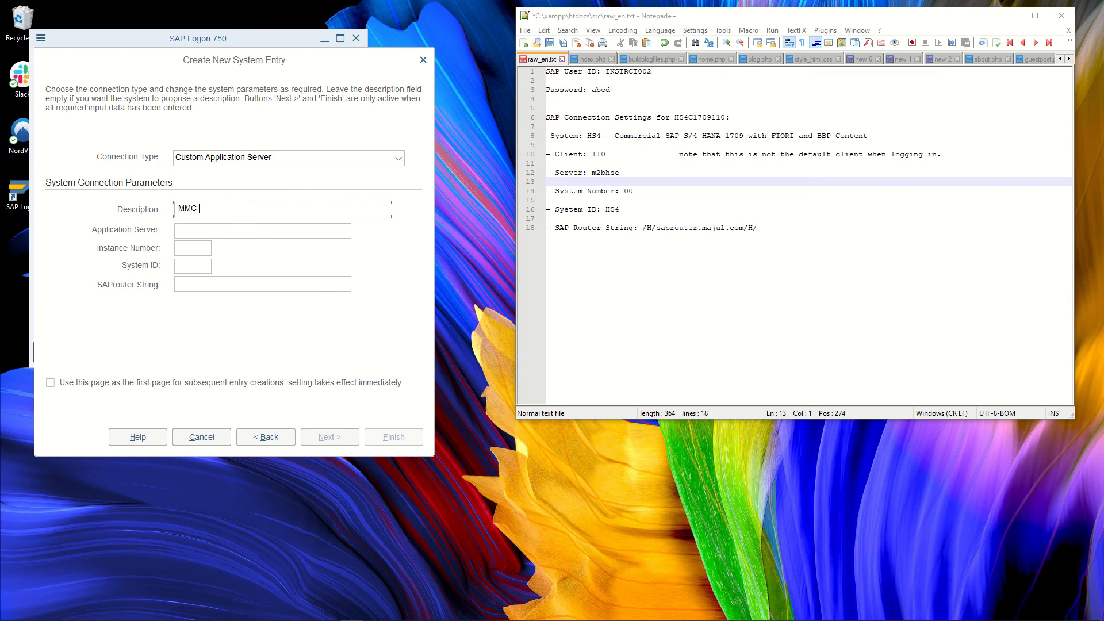
type("Server")
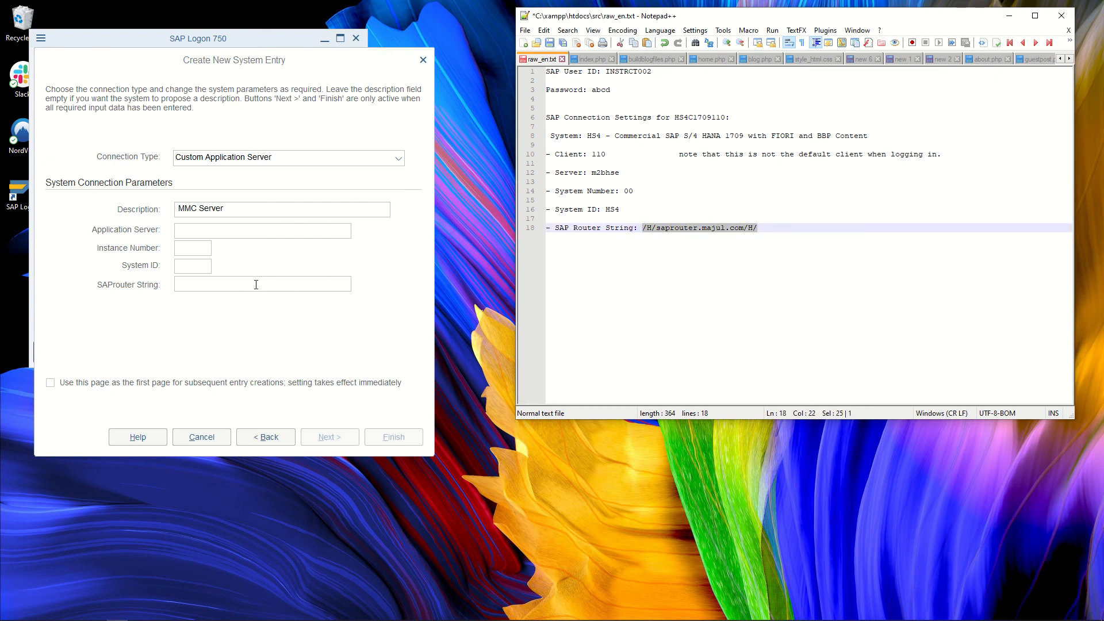
type("/H/saprouter.majul.com")
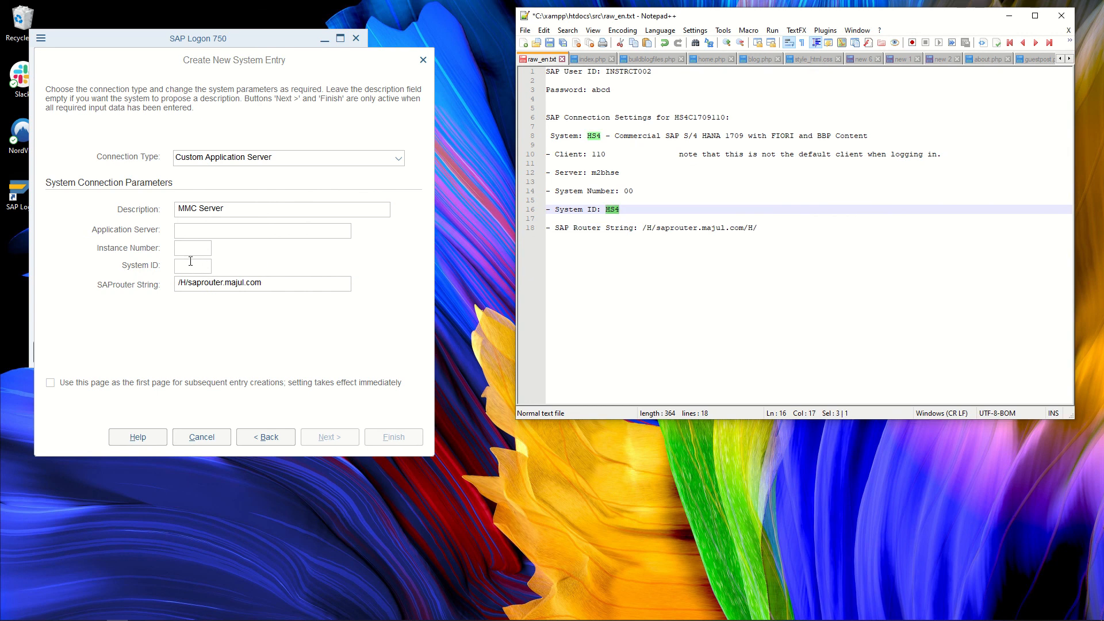
type("HS4")
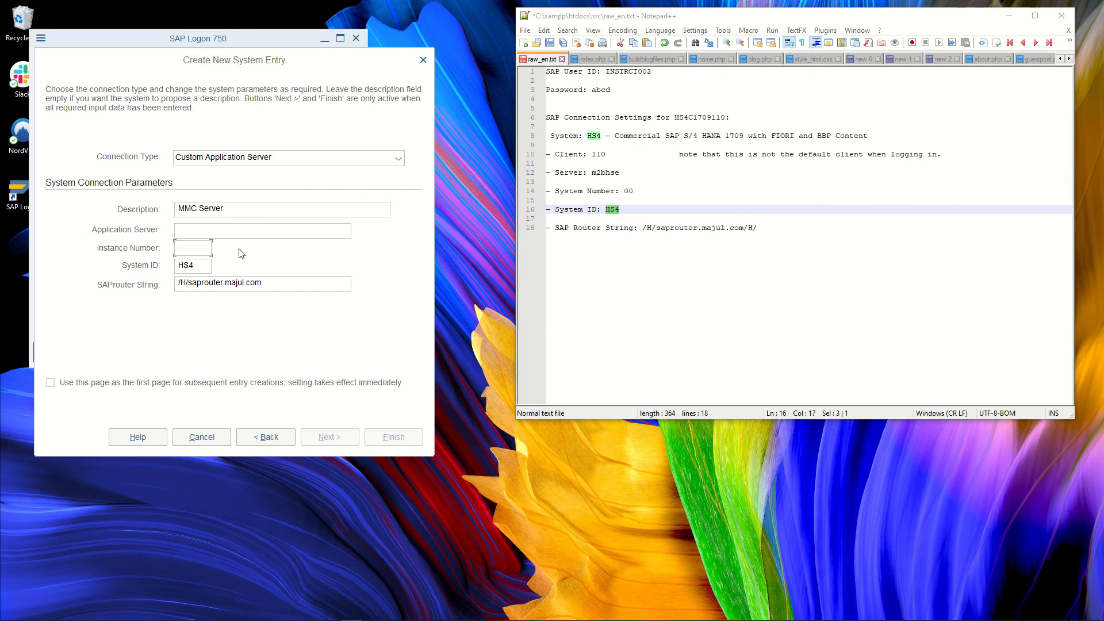
type("00")
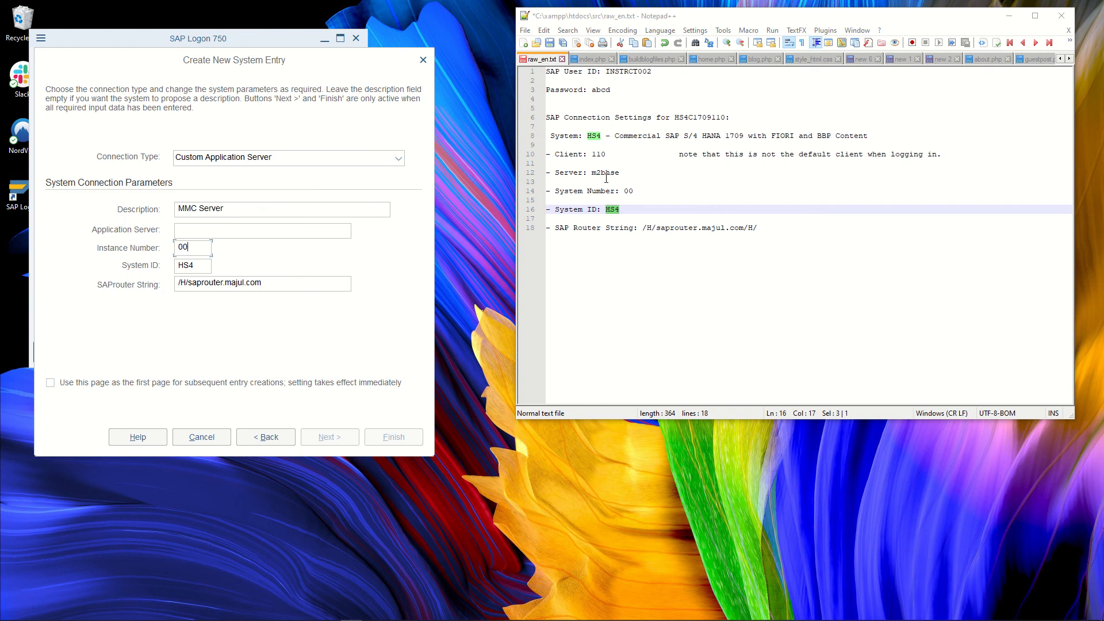
type("m2bhse")
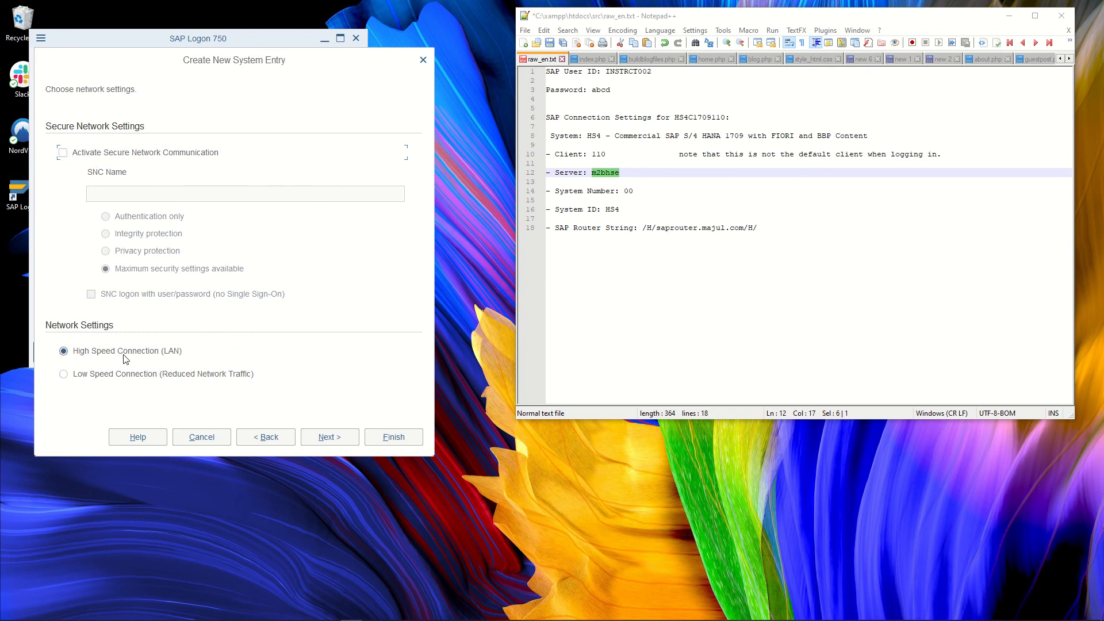
mouse_move(144, 356)
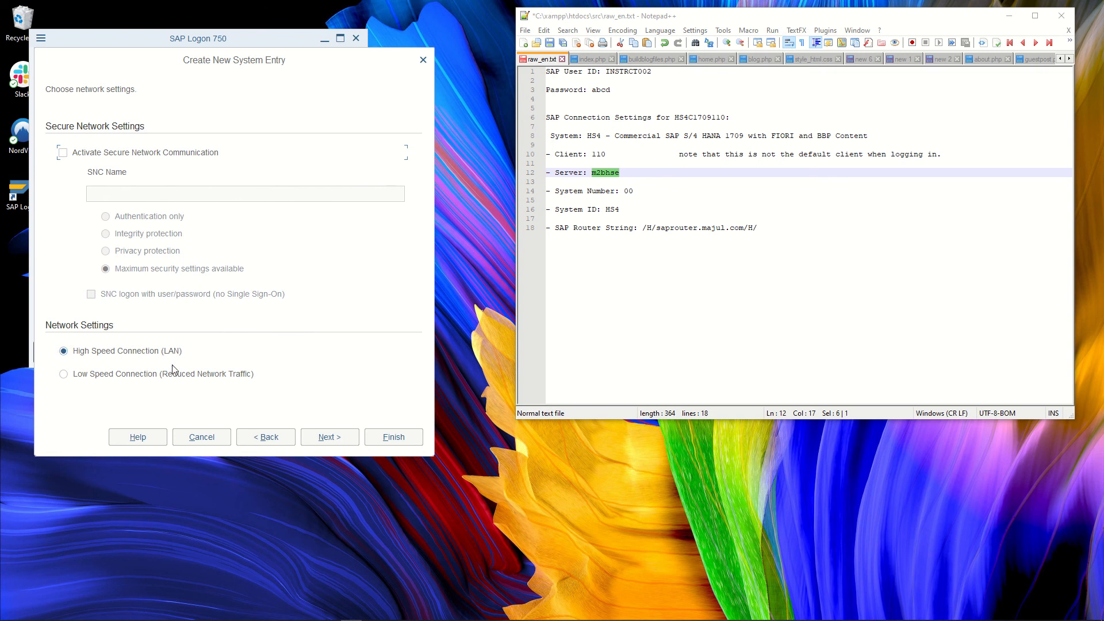
mouse_move(201, 352)
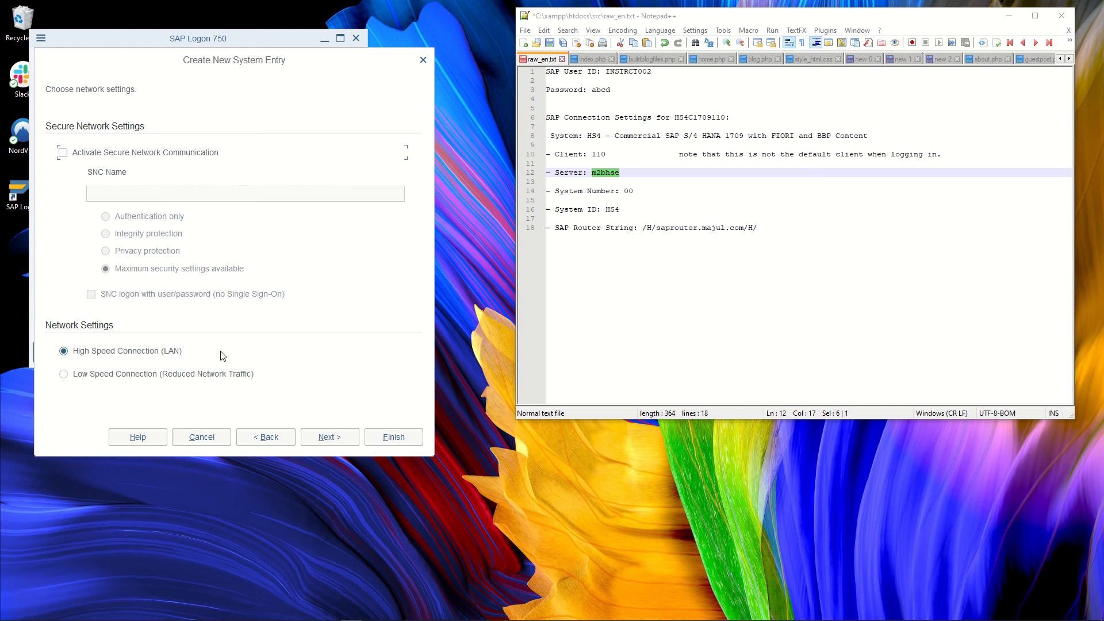
mouse_move(329, 377)
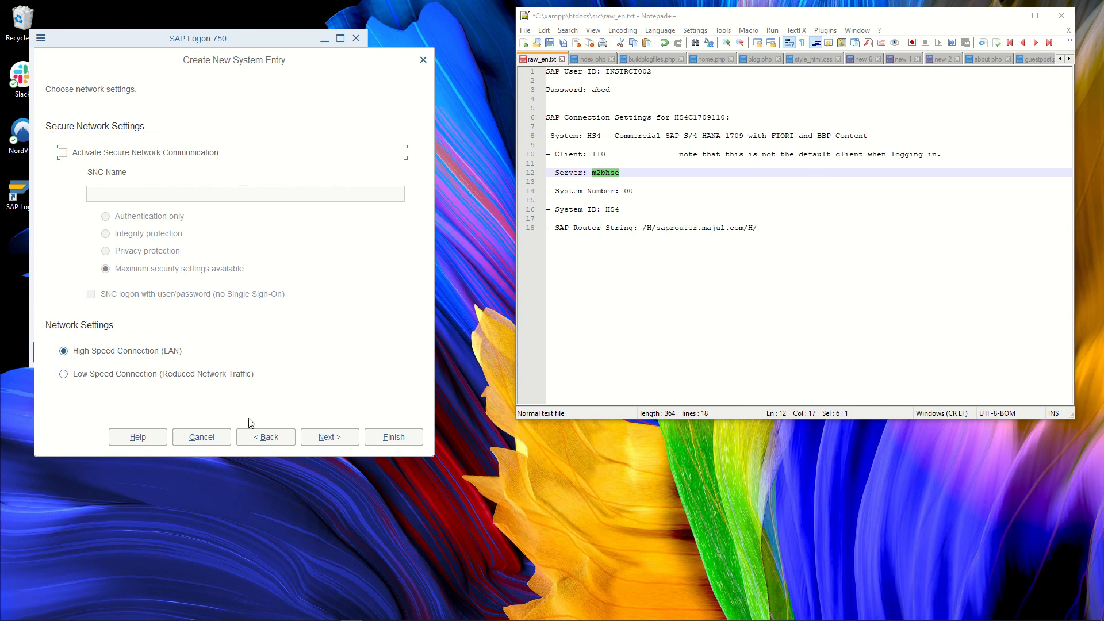
Accept the default network settings with High Speed Connection (LAN) and continue
left_click(328, 437)
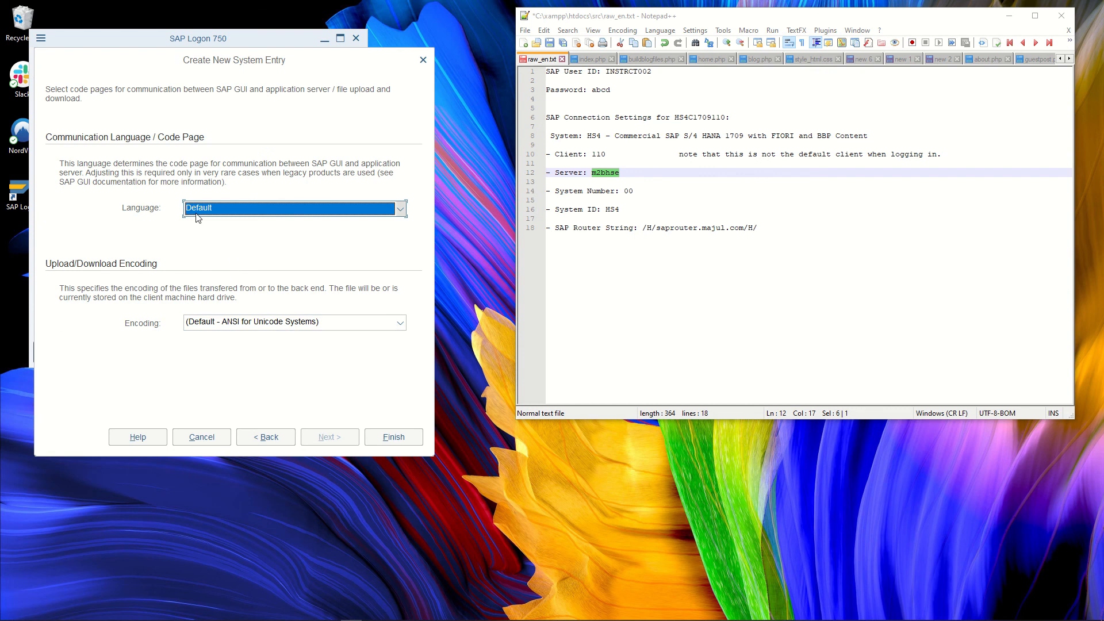
Keep the Default language and encoding and finish creating the MMC Server connection
left_click(400, 208)
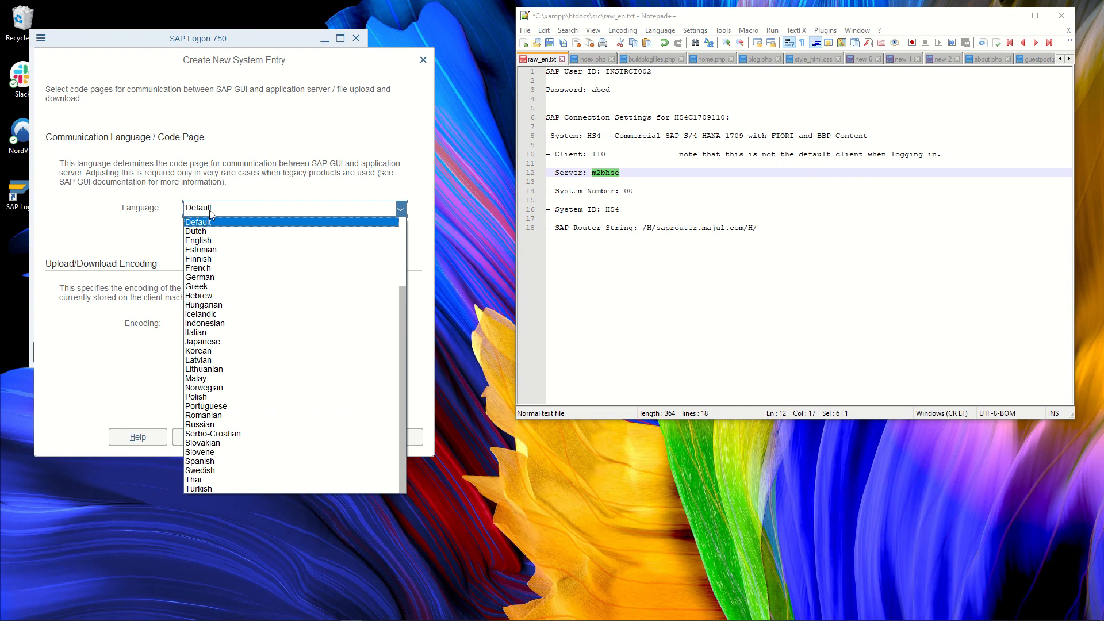
left_click(199, 220)
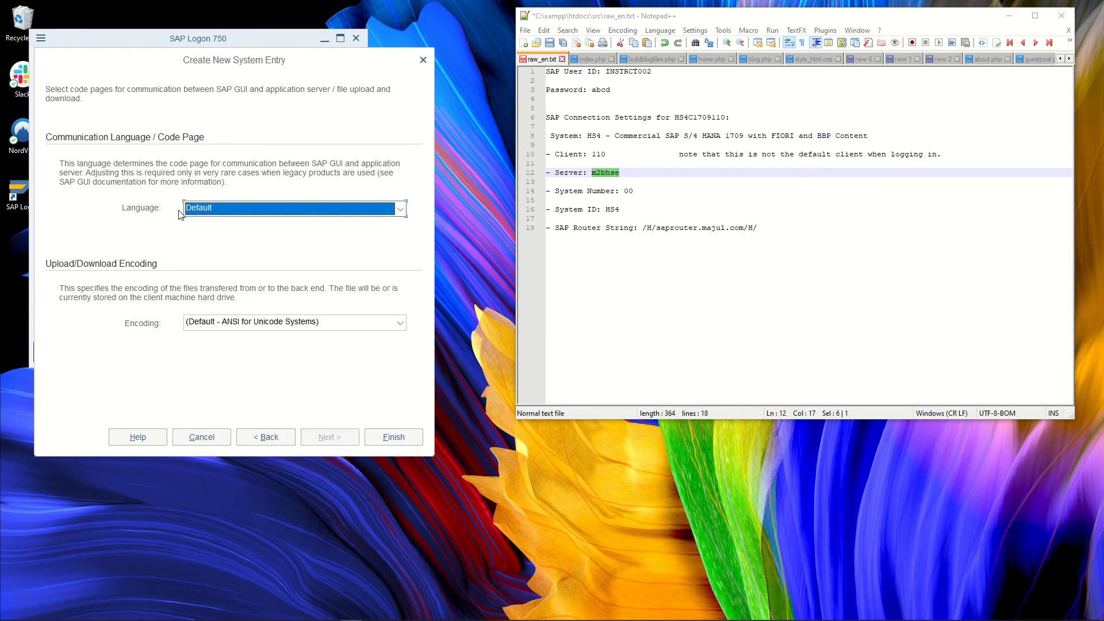
mouse_move(195, 239)
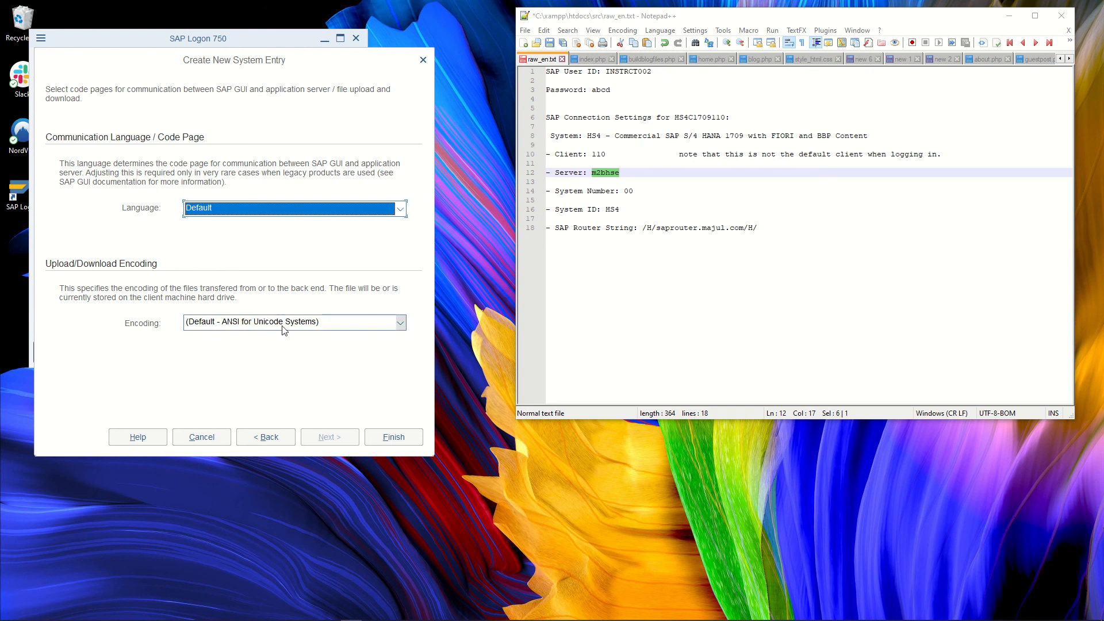
mouse_move(279, 331)
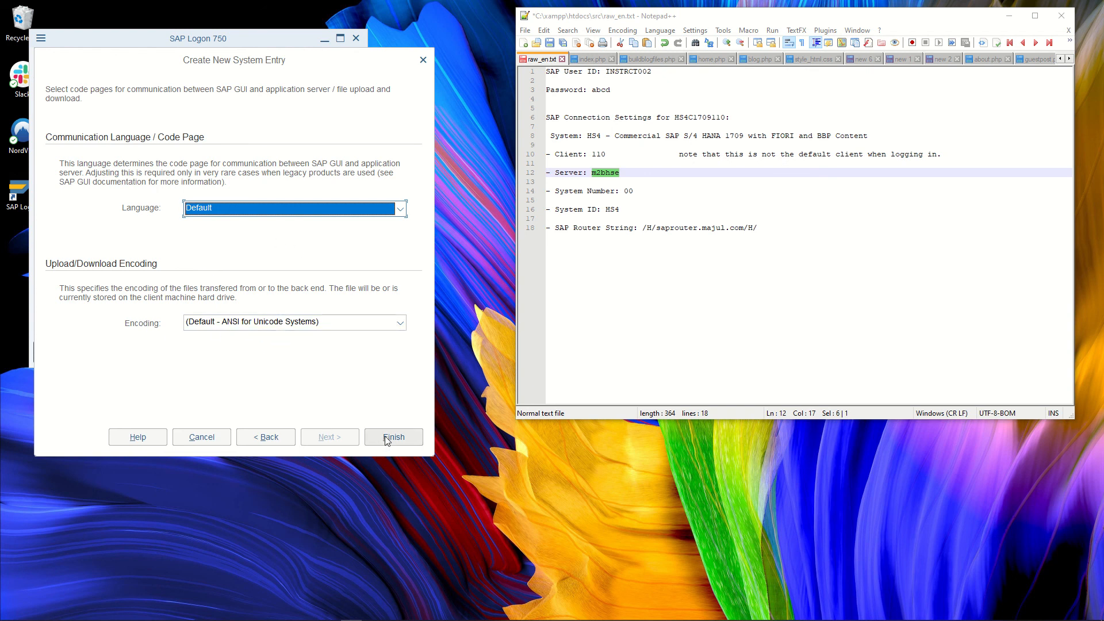
left_click(393, 437)
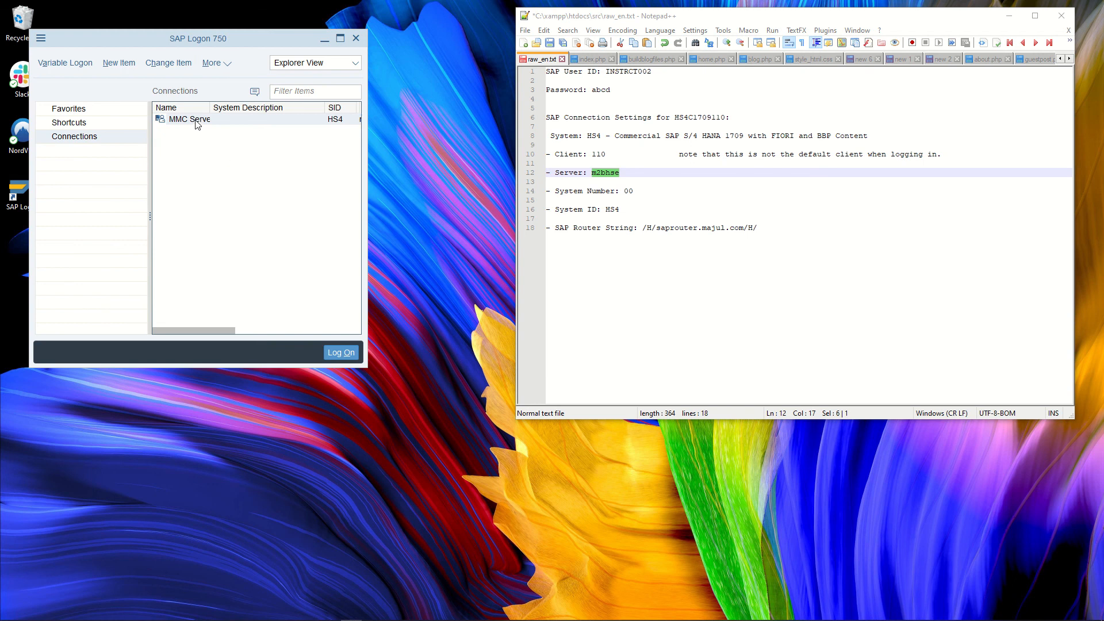
Start the MMC Server logon and enter user ID INSTRCT002 with a password
double_click(188, 119)
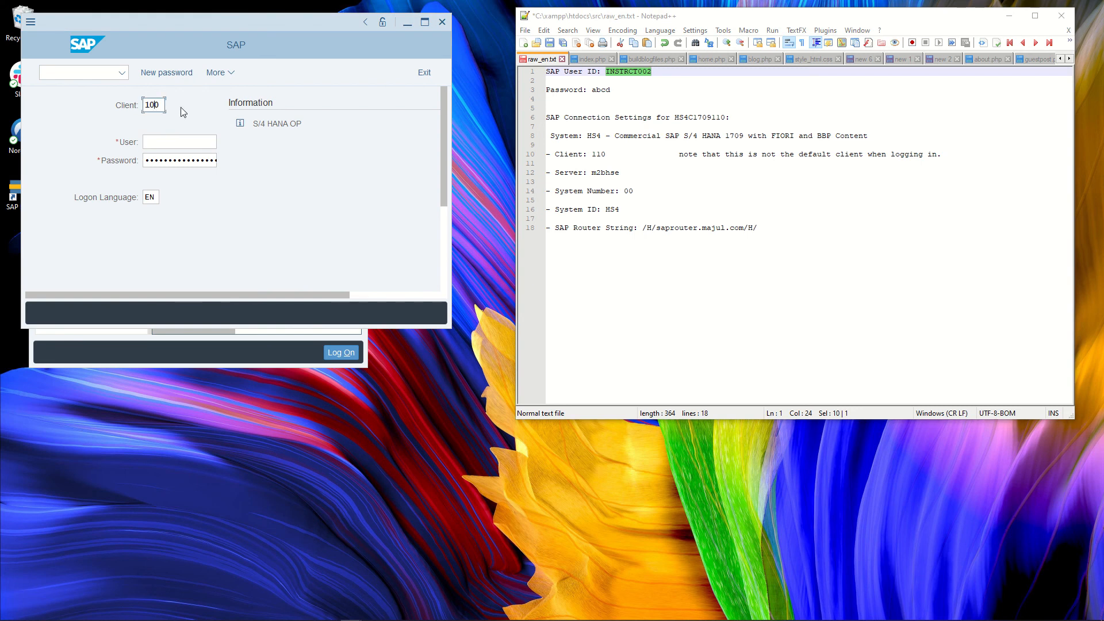
left_click(179, 141)
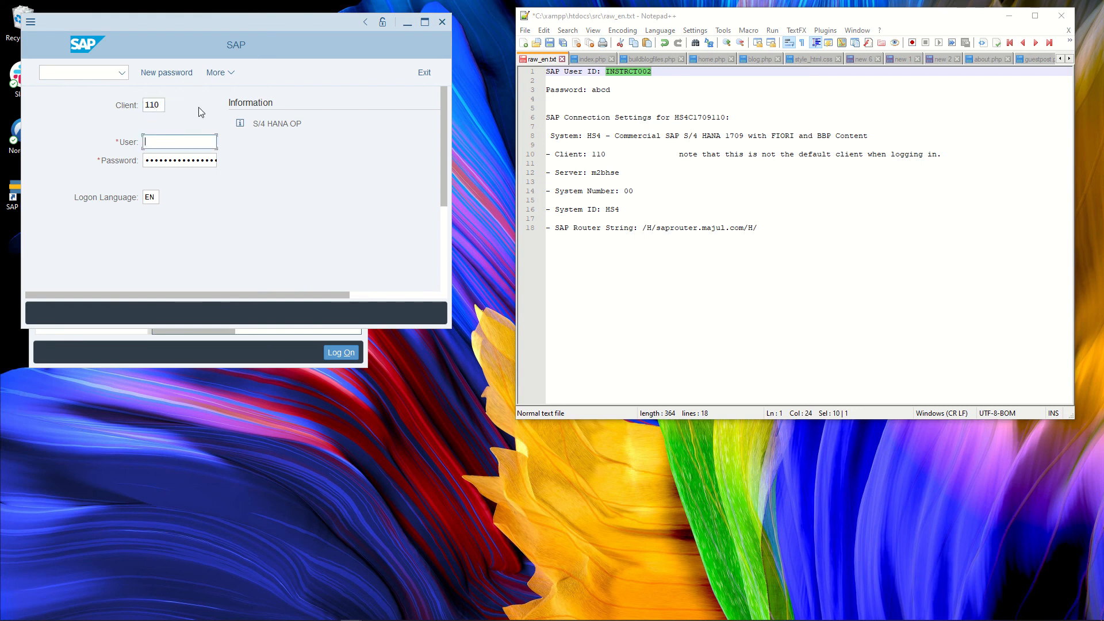
type("INSTRCT002")
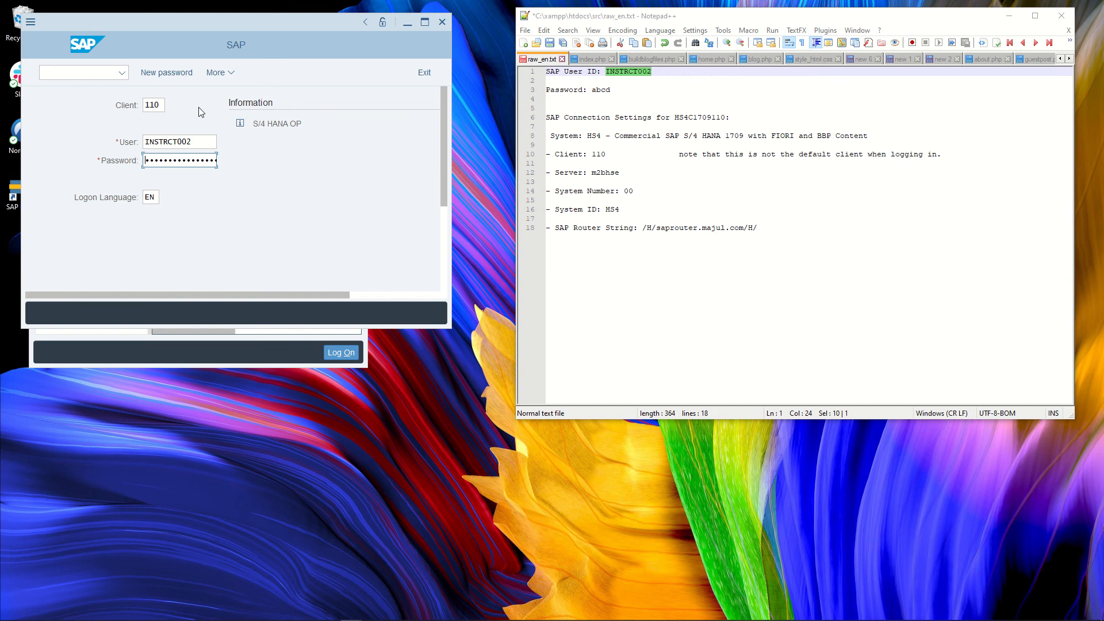
type("a")
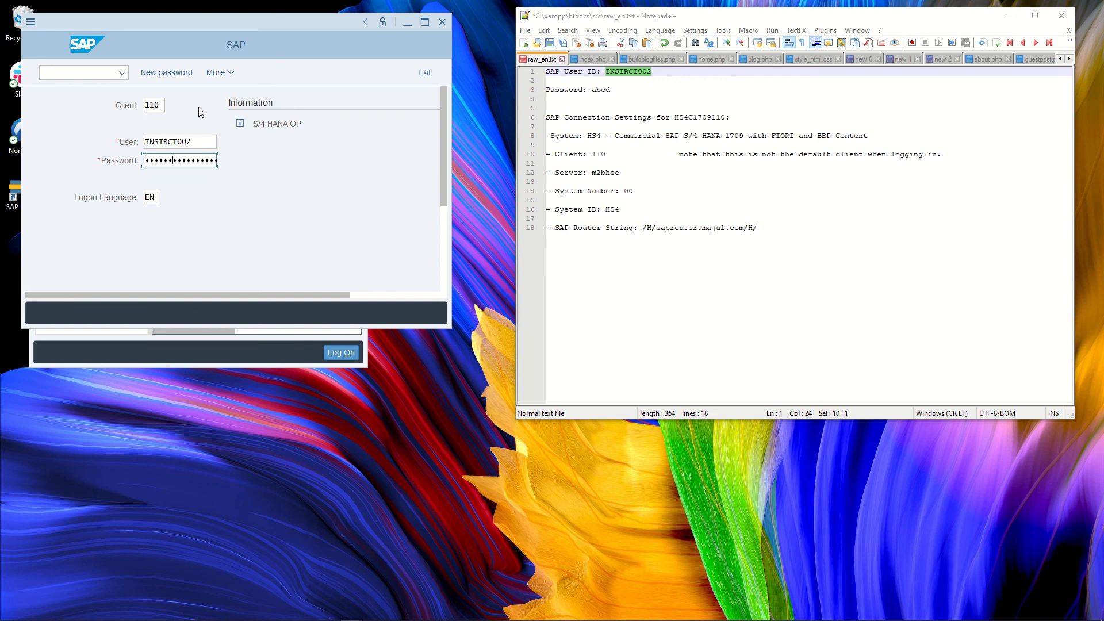
Submit the logon, which is rejected as incorrect name or password, and return to Password
left_click(340, 352)
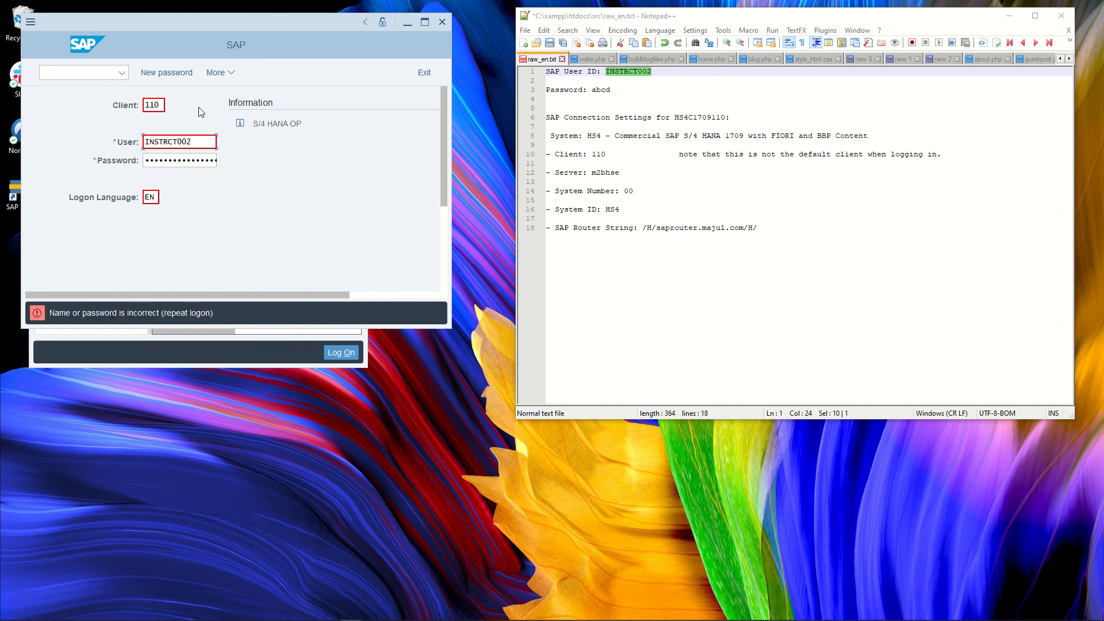
left_click(180, 161)
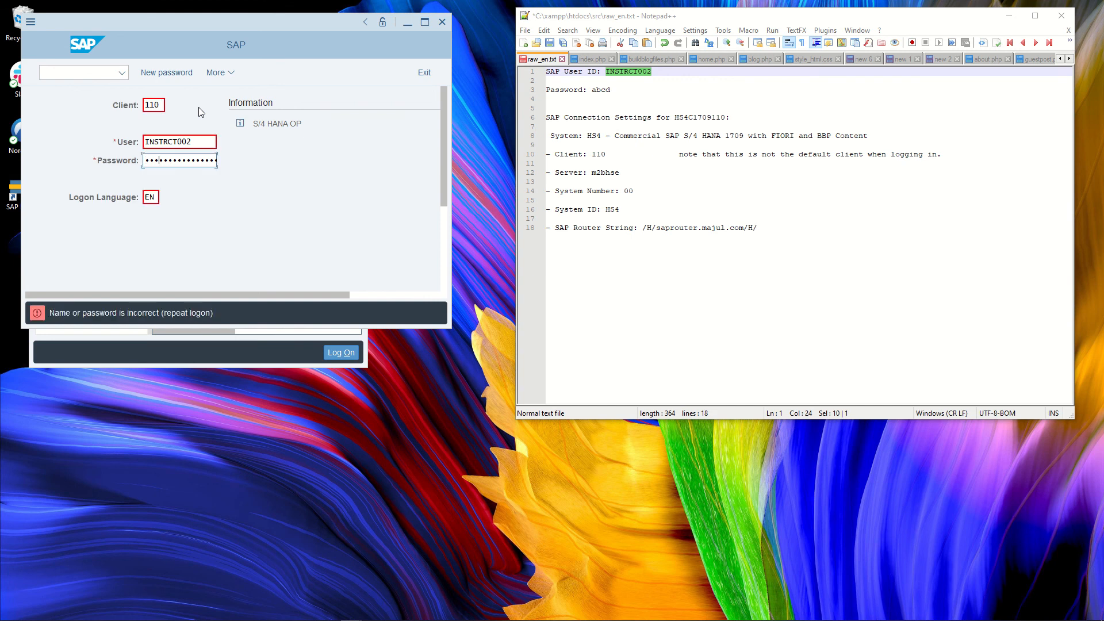
left_click(179, 160)
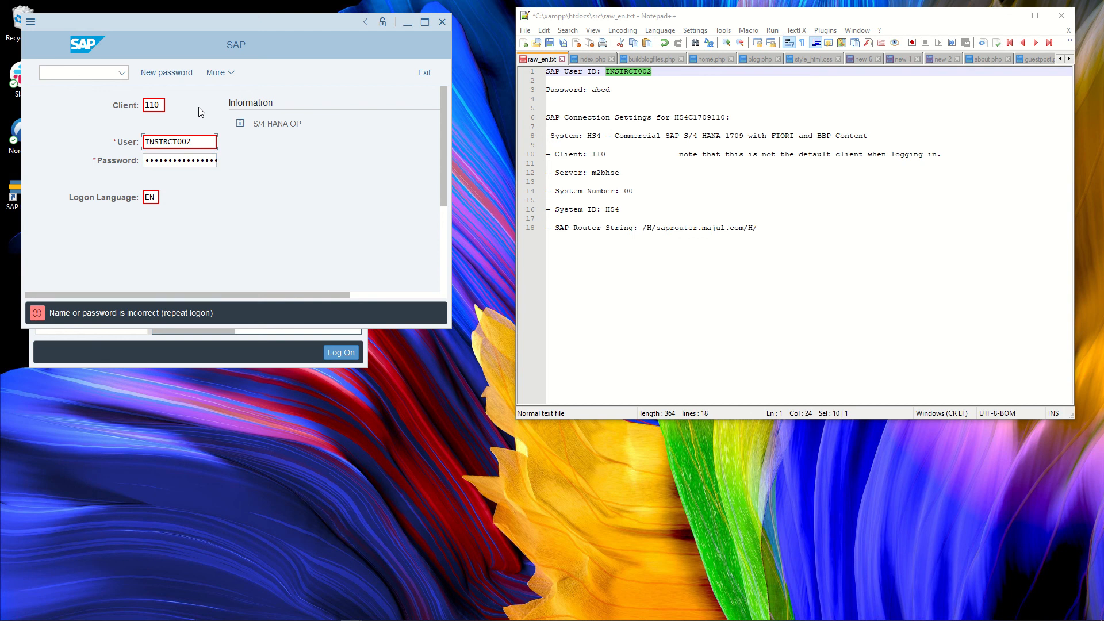
mouse_move(228, 220)
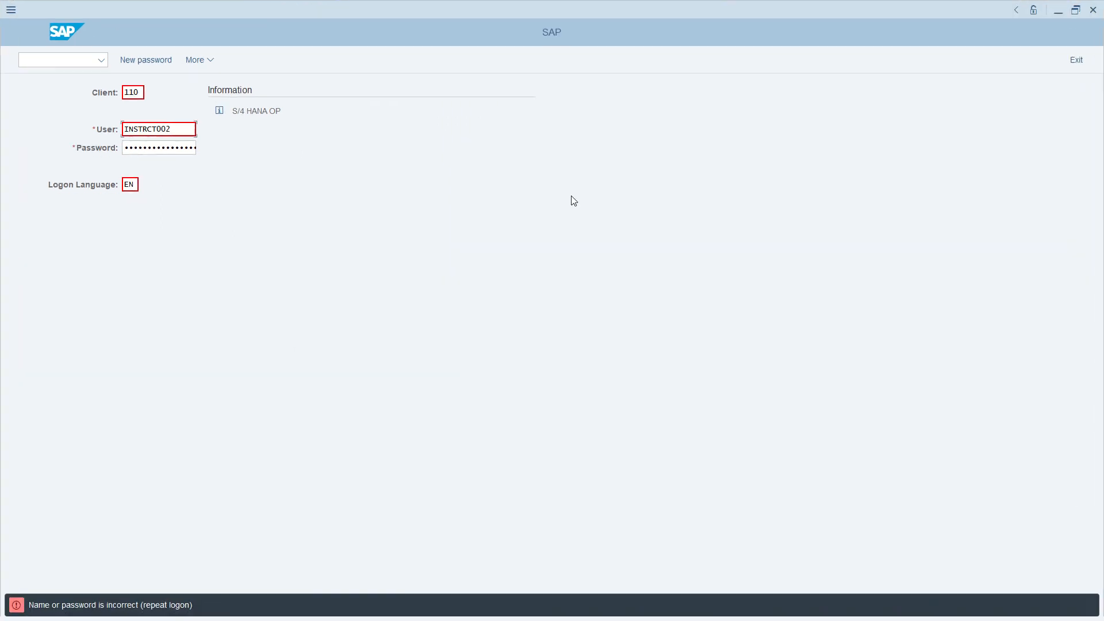
mouse_move(404, 274)
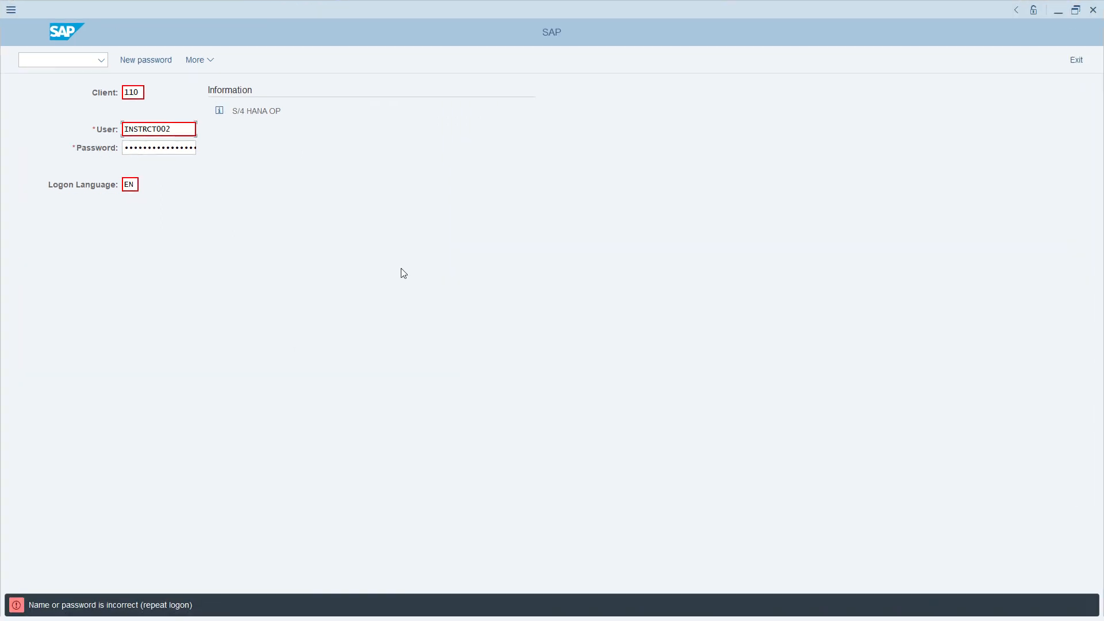